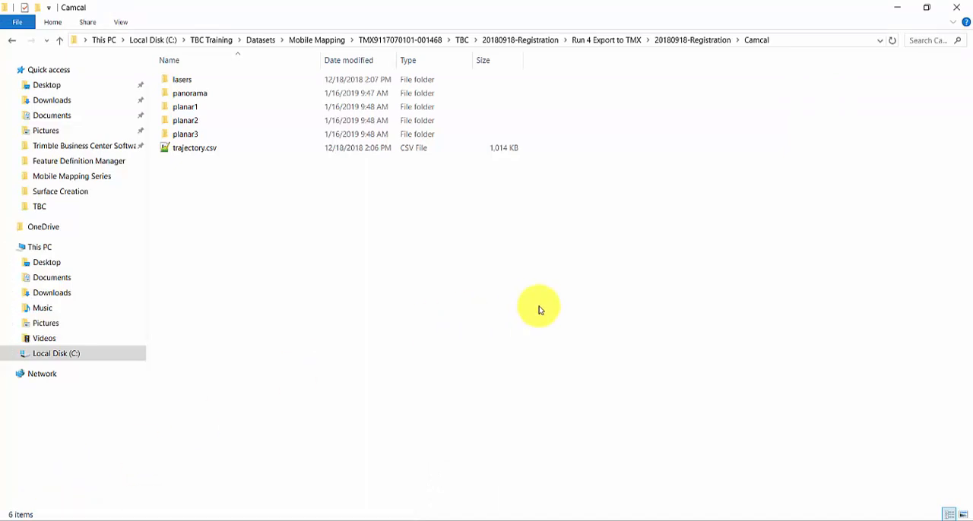
- Start Import Run from Procedures > Administration > Mobile Mapping
{"action": "left_click", "coordinate": [194, 148]}
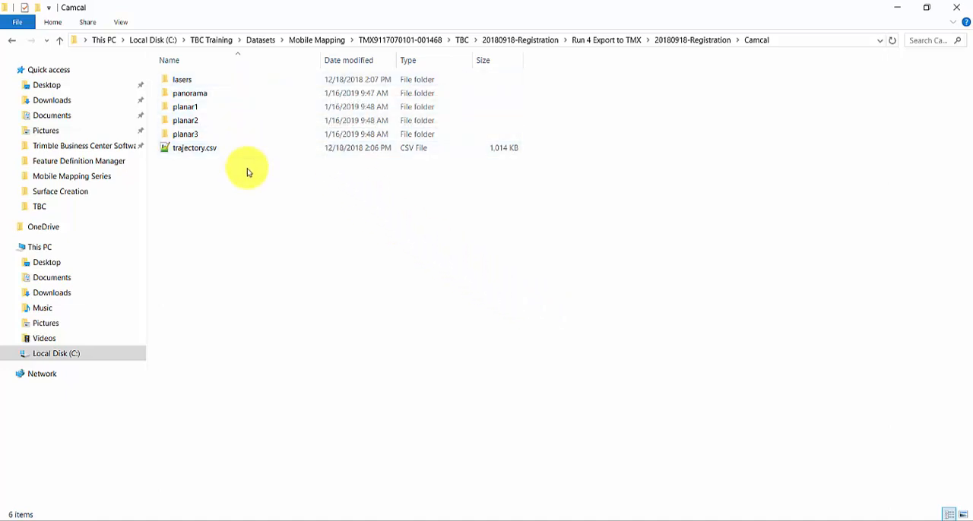
{"action": "mouse_move", "coordinate": [244, 166]}
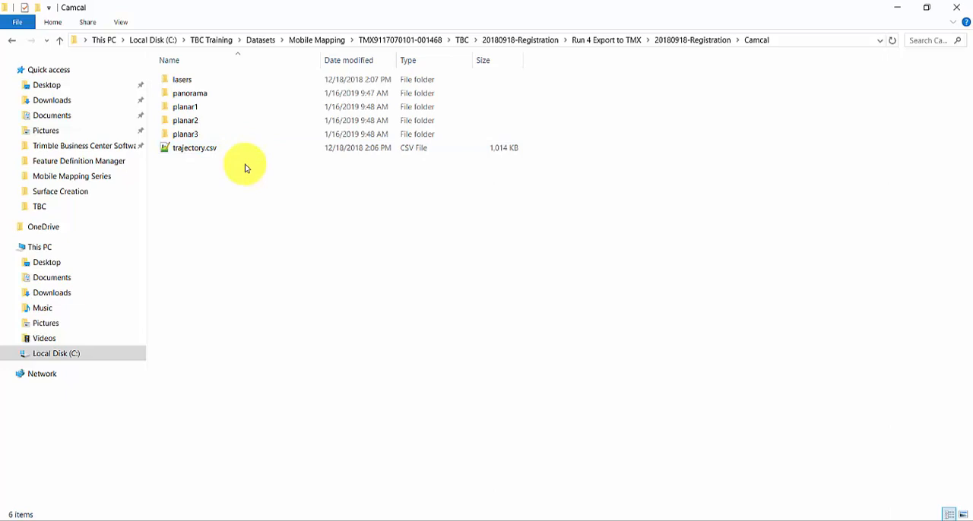
{"action": "mouse_move", "coordinate": [251, 155]}
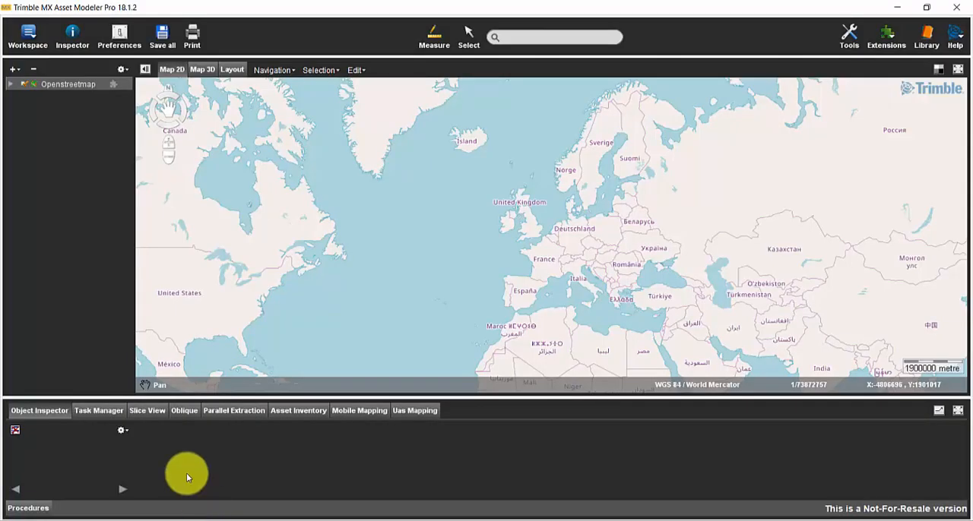
{"action": "mouse_move", "coordinate": [189, 474]}
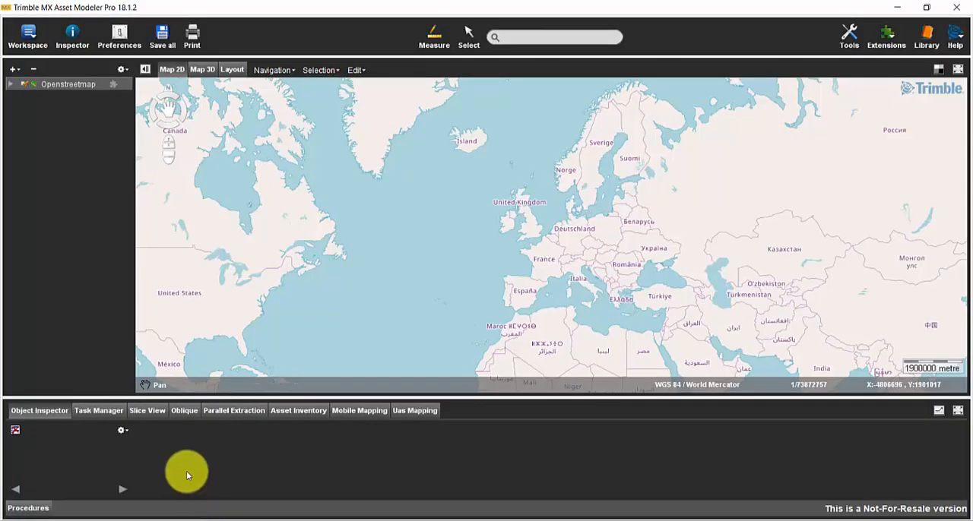
{"action": "mouse_move", "coordinate": [53, 509]}
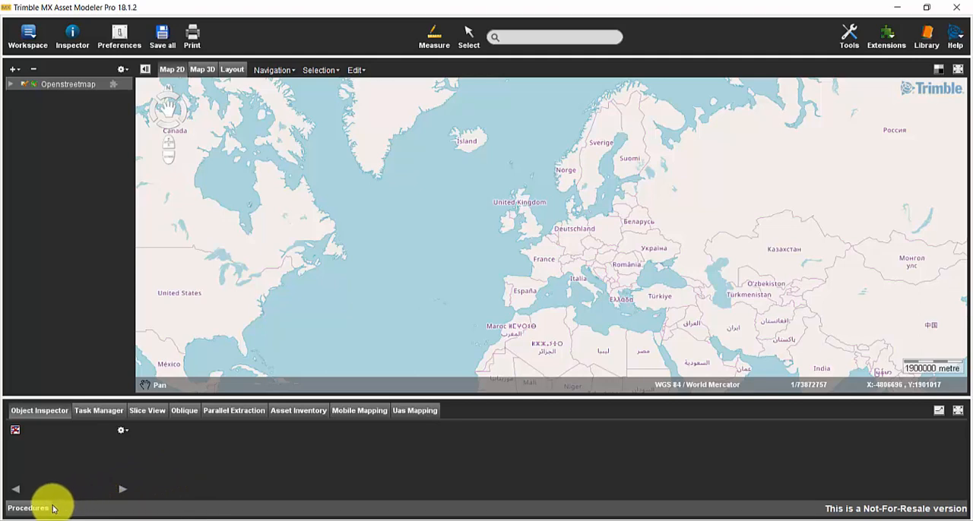
{"action": "left_click", "coordinate": [27, 508]}
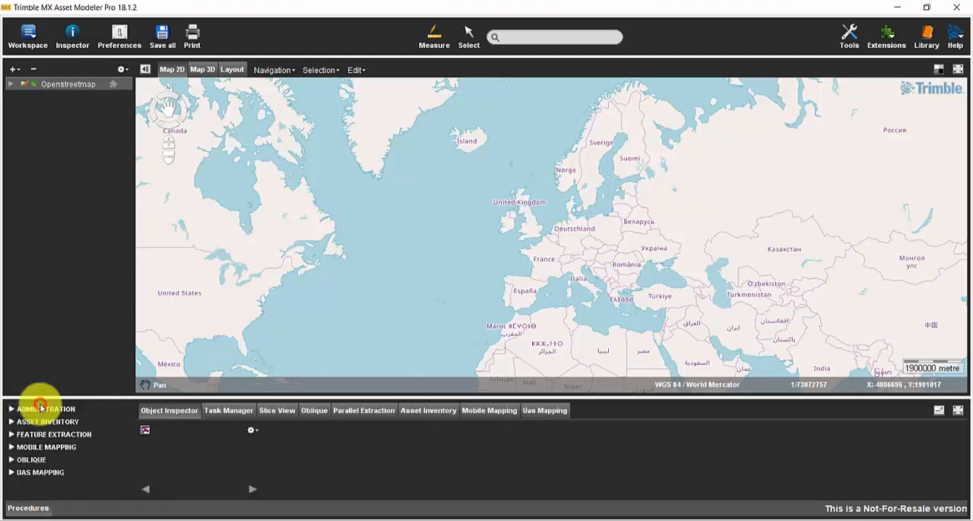
{"action": "left_click", "coordinate": [45, 409]}
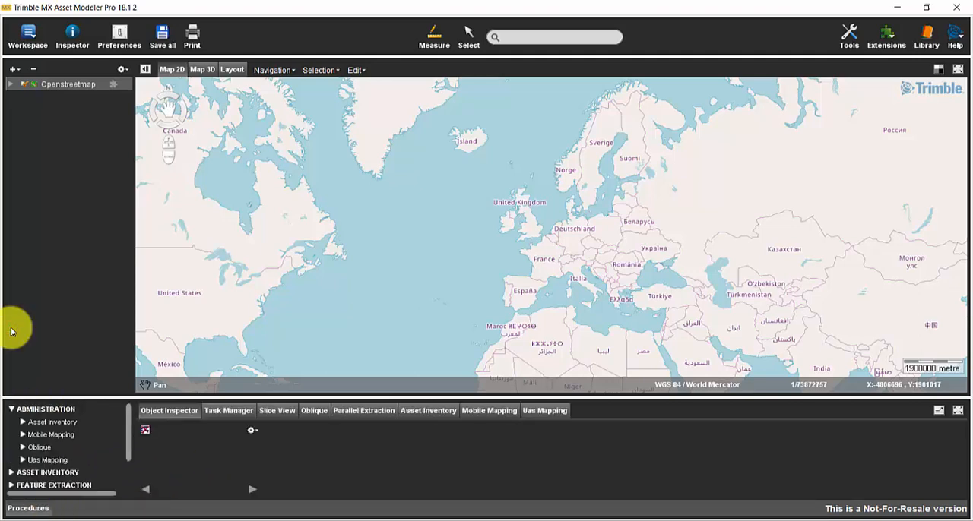
{"action": "left_click", "coordinate": [52, 435]}
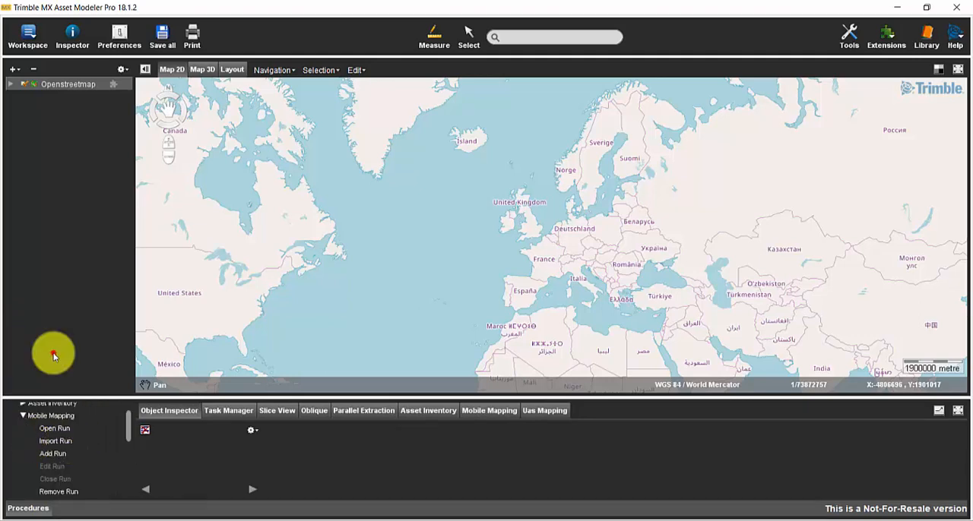
{"action": "left_click", "coordinate": [55, 441]}
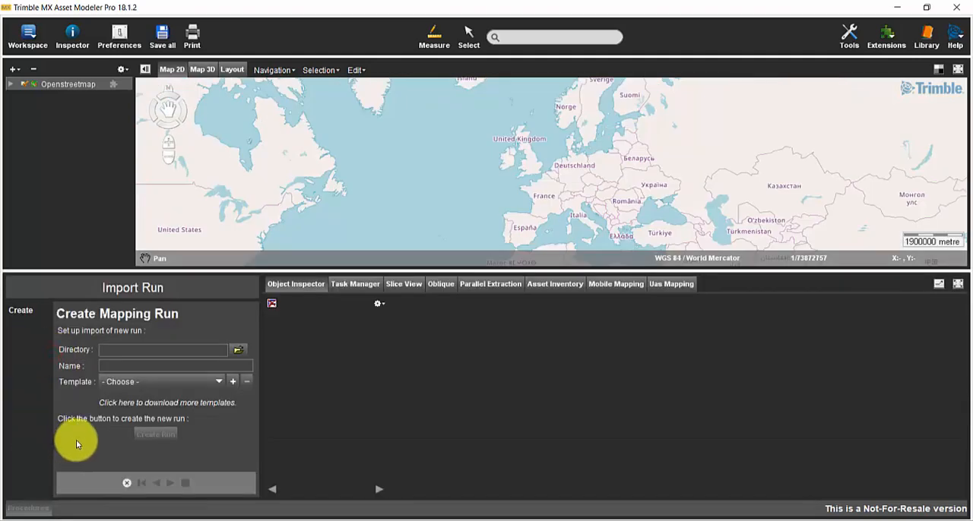
{"action": "mouse_move", "coordinate": [84, 443]}
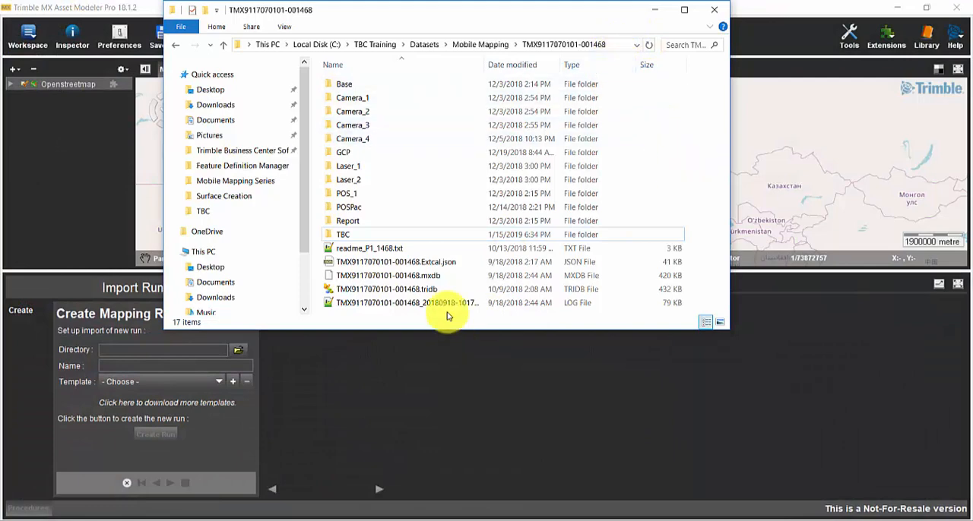
- Create a new TMX folder in the dataset folder, enter it and copy its full path
{"action": "right_click", "coordinate": [449, 312]}
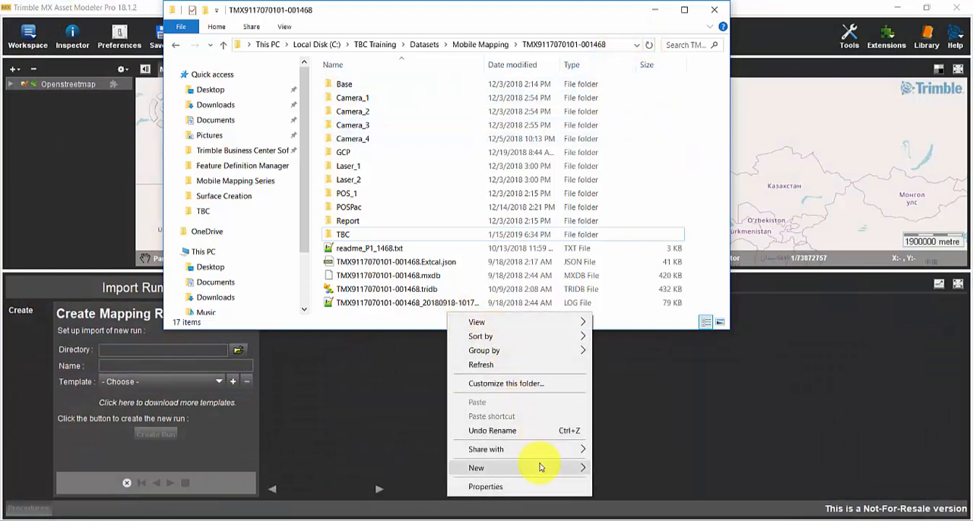
{"action": "left_click", "coordinate": [475, 468]}
{"action": "type", "text": "TMX"}
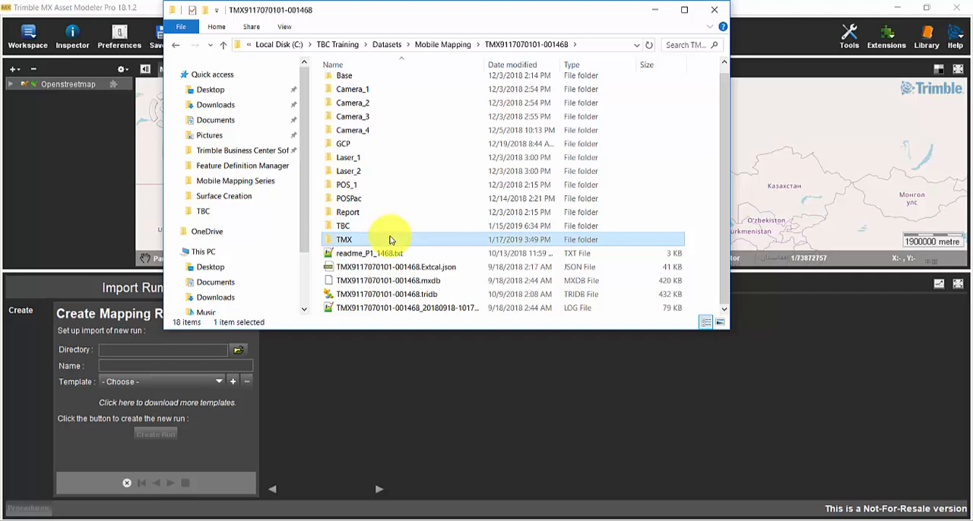
{"action": "double_click", "coordinate": [344, 240]}
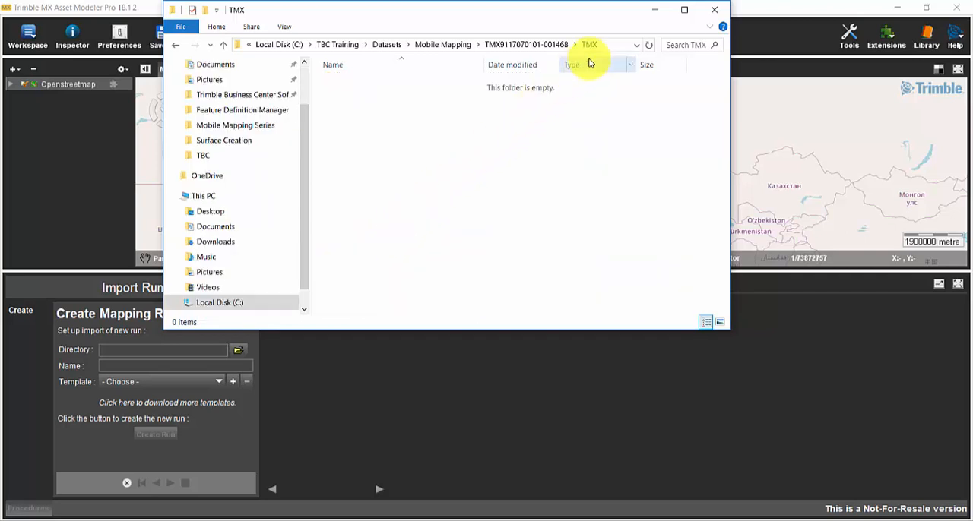
{"action": "left_click", "coordinate": [418, 44]}
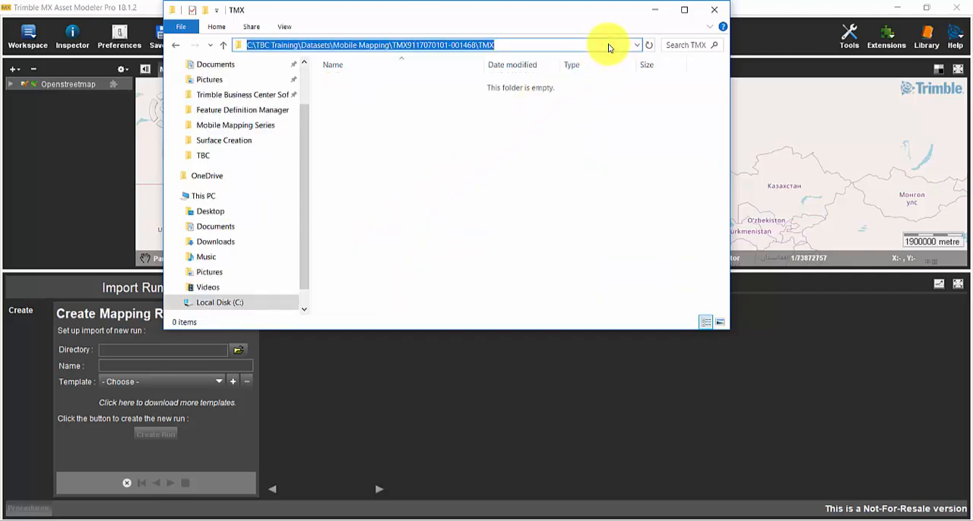
{"action": "left_click", "coordinate": [713, 9]}
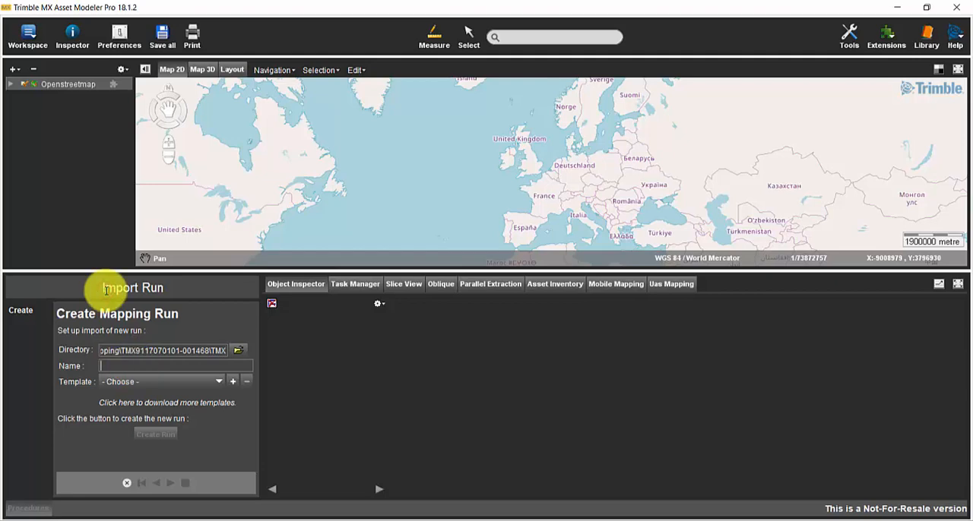
- Enter TMX as the run name and list the available run templates
{"action": "type", "text": "TMX 20180918"}
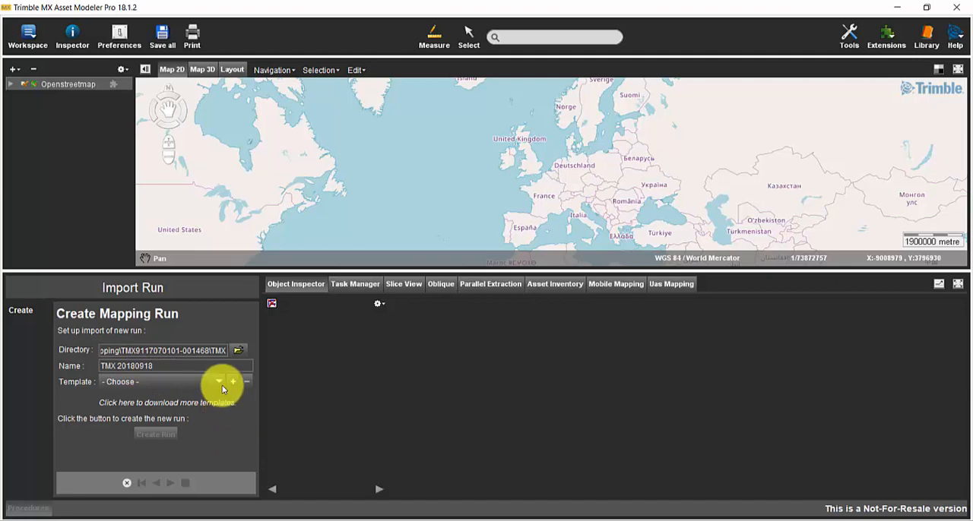
{"action": "left_click", "coordinate": [219, 382]}
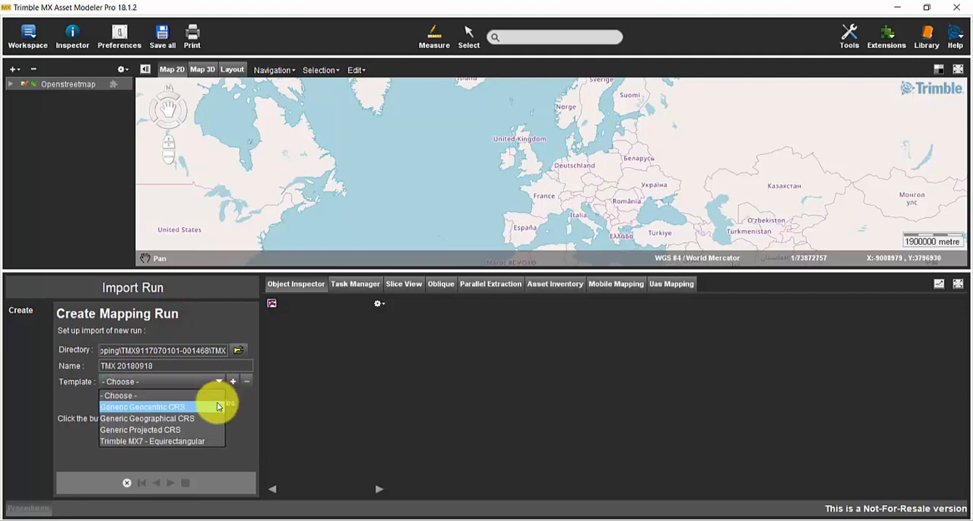
{"action": "mouse_move", "coordinate": [216, 430]}
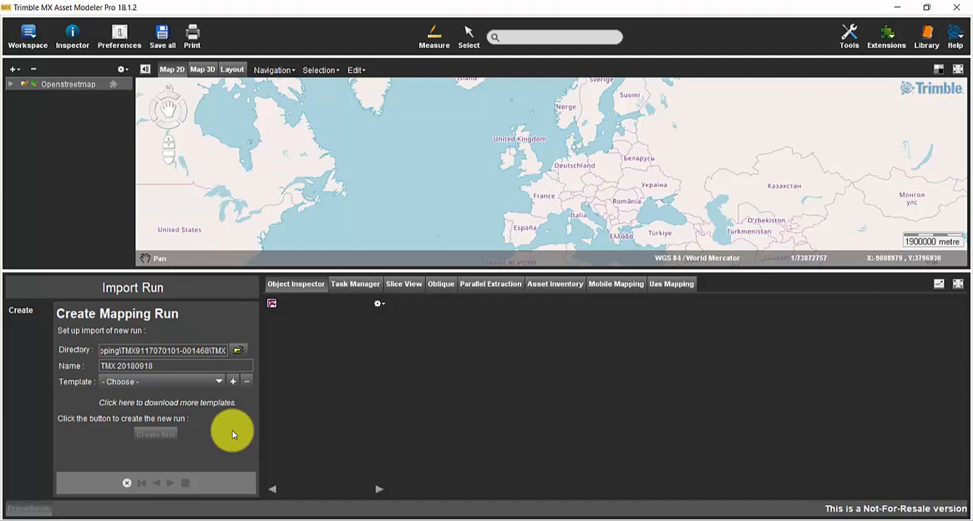
{"action": "mouse_move", "coordinate": [237, 422]}
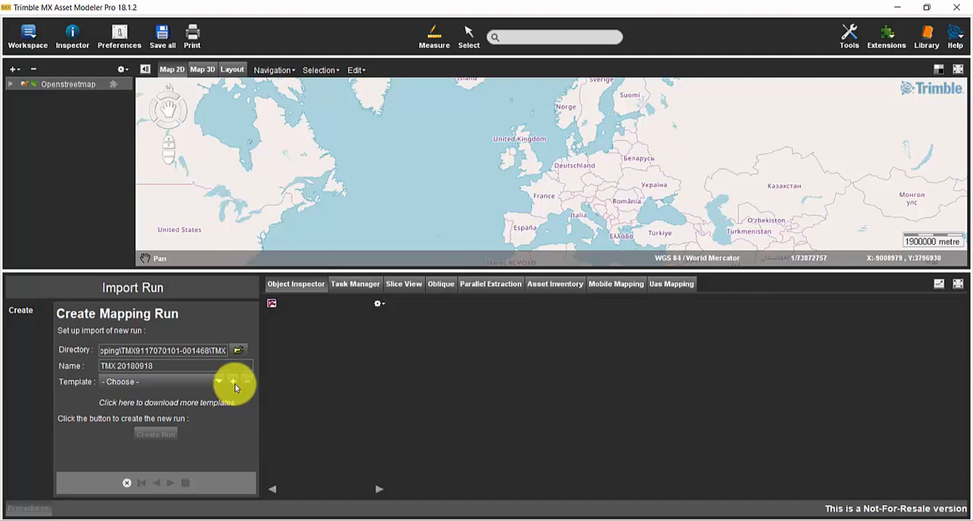
- Choose to add a run template from a template file
{"action": "left_click", "coordinate": [233, 382]}
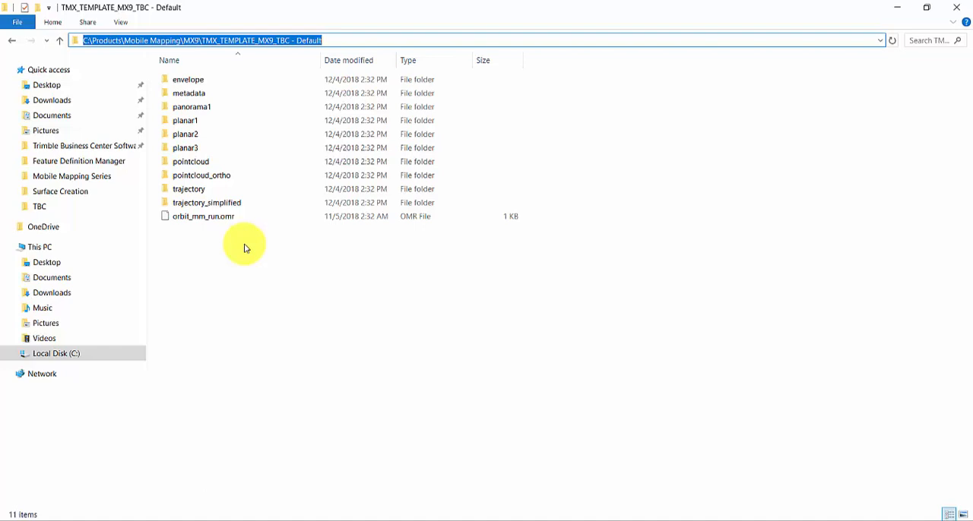
{"action": "mouse_move", "coordinate": [307, 495]}
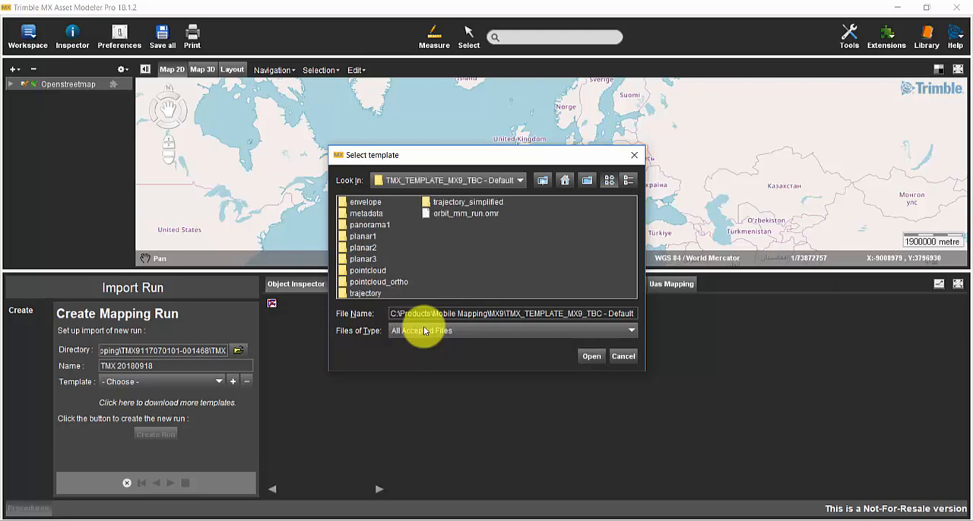
{"action": "mouse_move", "coordinate": [487, 219]}
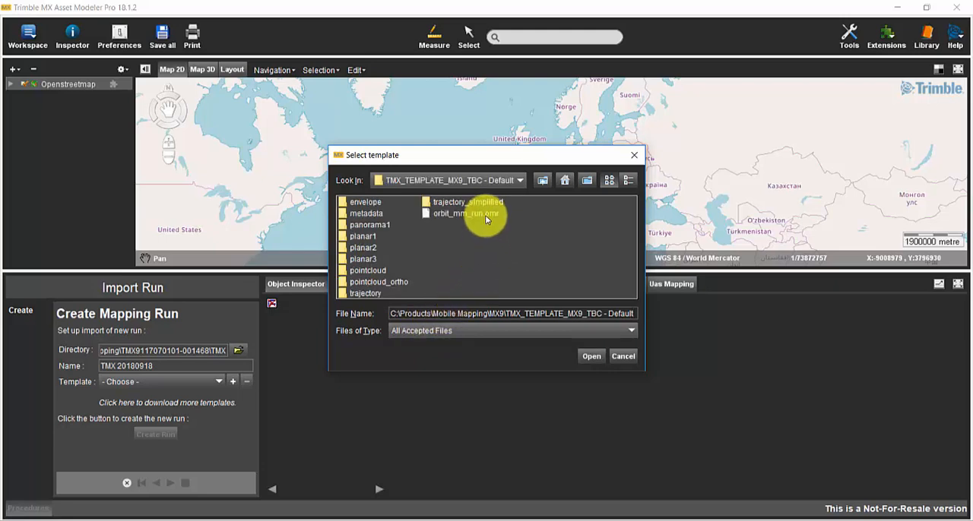
- Load orbit_mm_run.omr from the MX9 TBC default template folder as the run template
{"action": "left_click", "coordinate": [463, 213]}
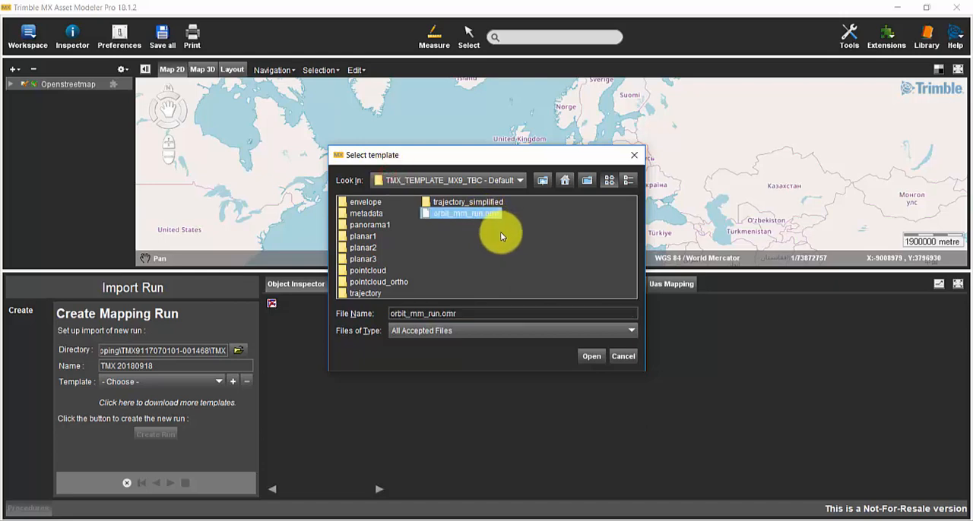
{"action": "mouse_move", "coordinate": [503, 237]}
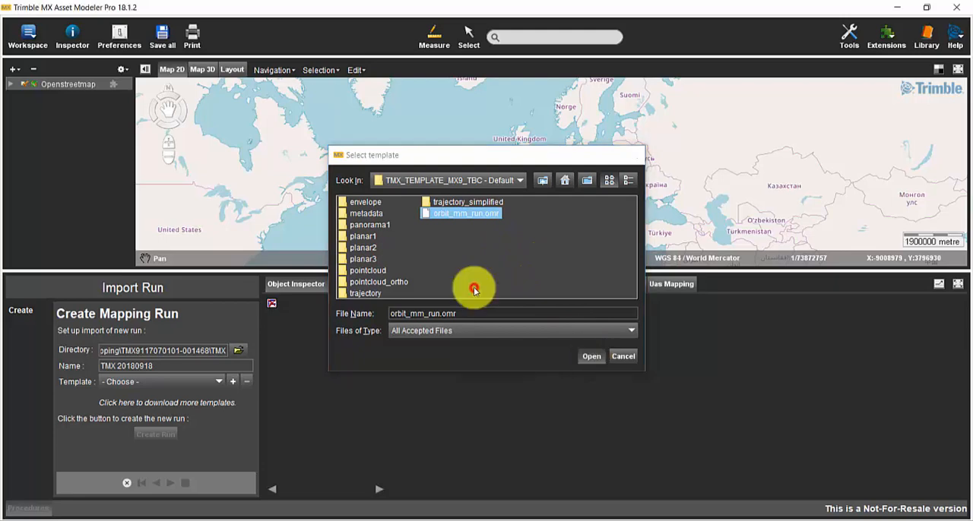
{"action": "left_click", "coordinate": [591, 356]}
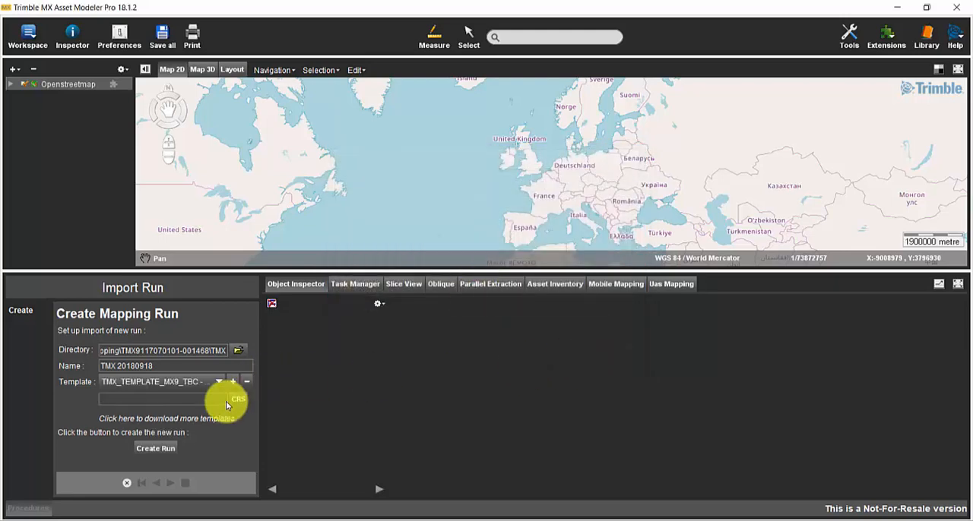
{"action": "mouse_move", "coordinate": [234, 407]}
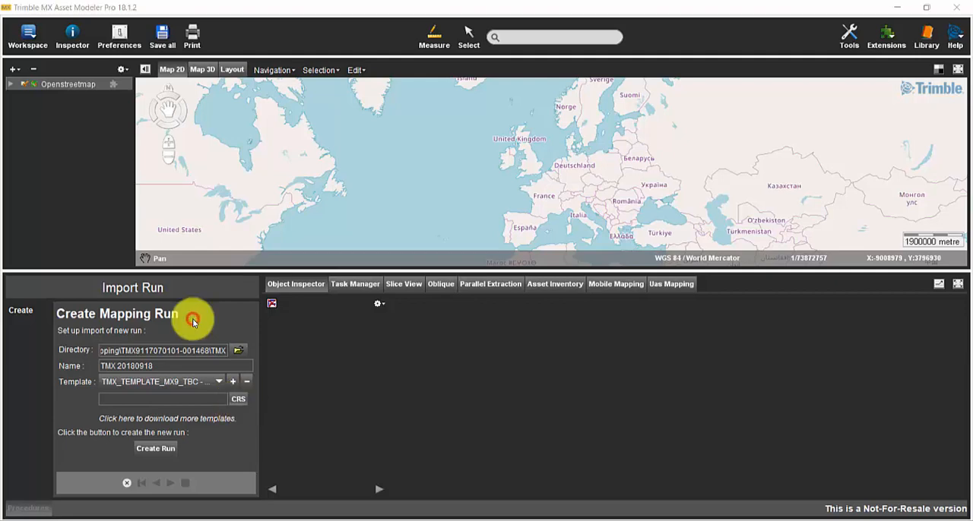
- Search the CRS list for UTM, pick 32632 and create the TMX 20180918 run
{"action": "left_click", "coordinate": [237, 398]}
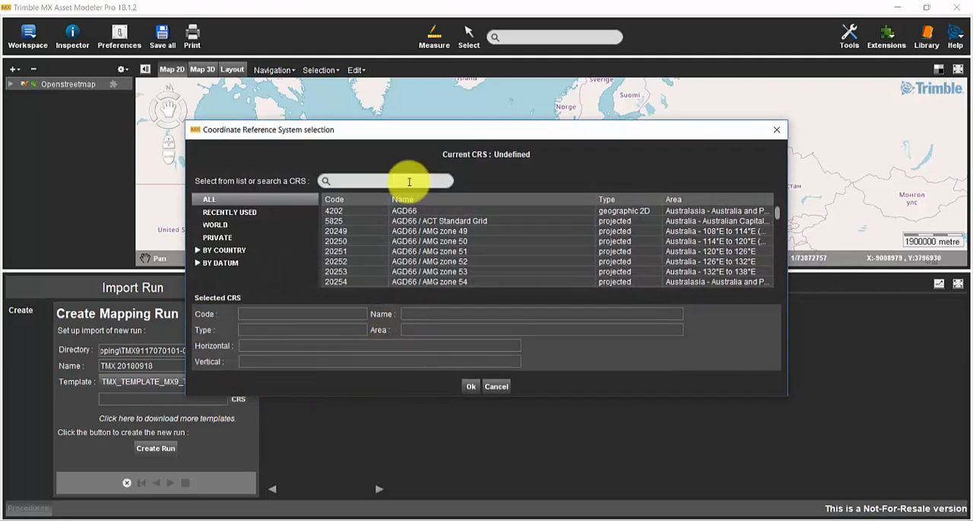
{"action": "type", "text": "UTM"}
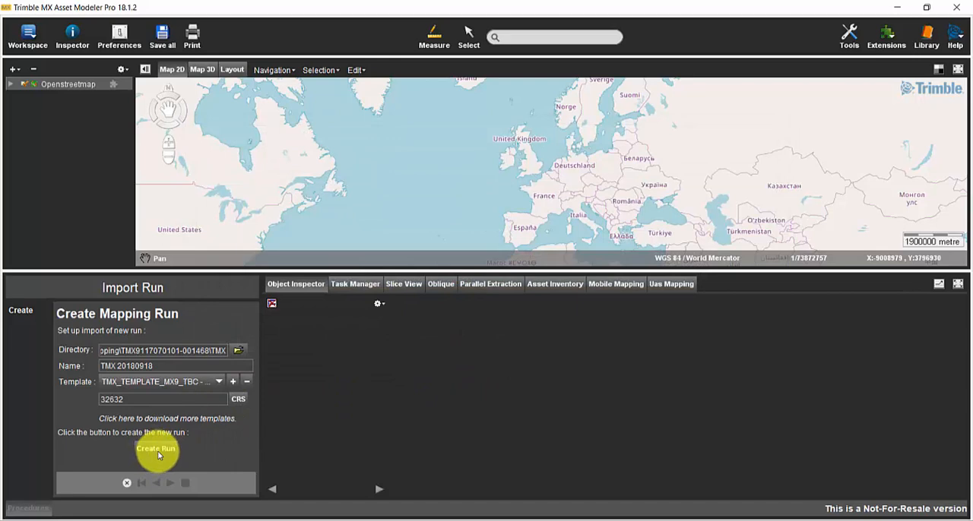
{"action": "left_click", "coordinate": [155, 448]}
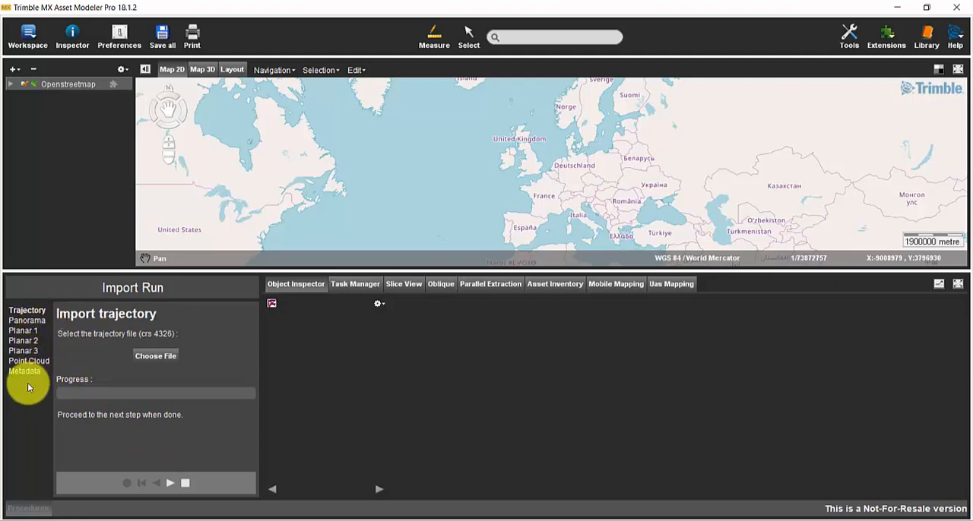
{"action": "mouse_move", "coordinate": [37, 389]}
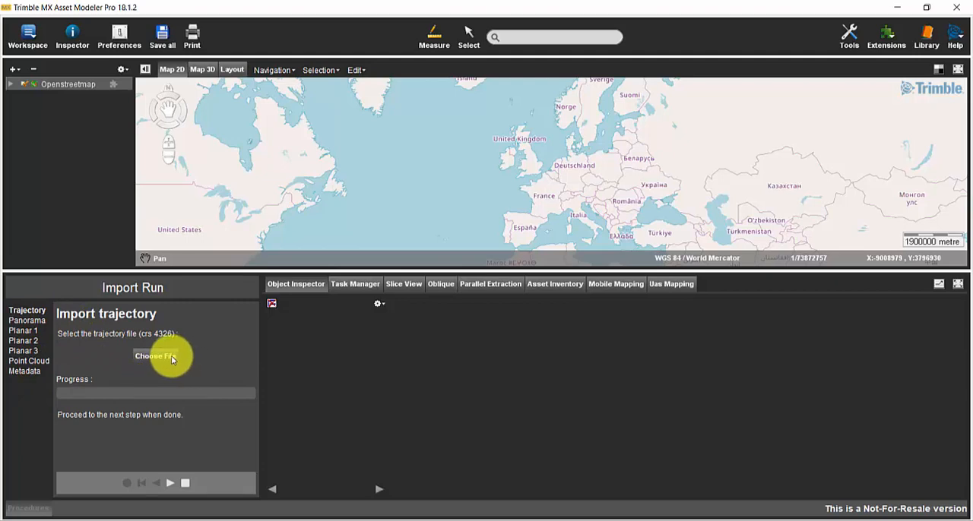
- Import trajectory.csv from the Camcal folder as the run's trajectory
{"action": "left_click", "coordinate": [155, 356]}
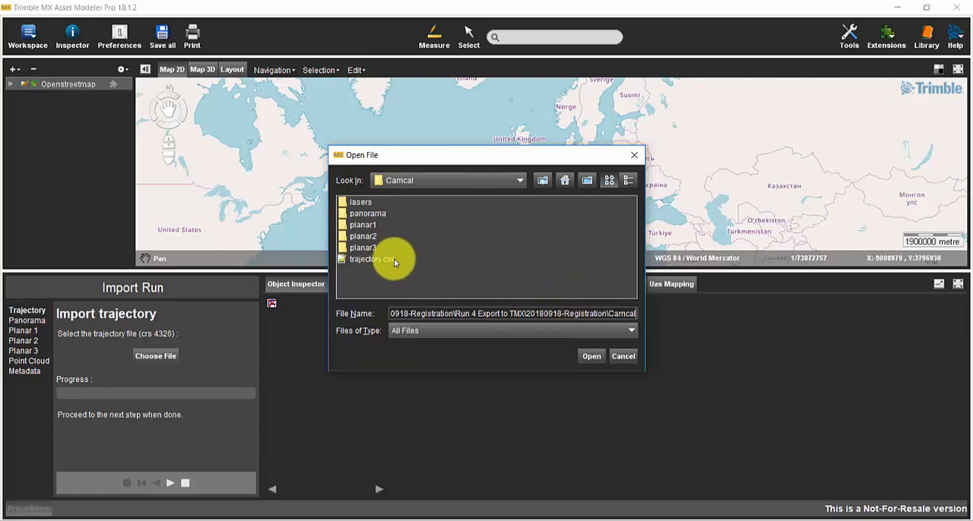
{"action": "left_click", "coordinate": [371, 258]}
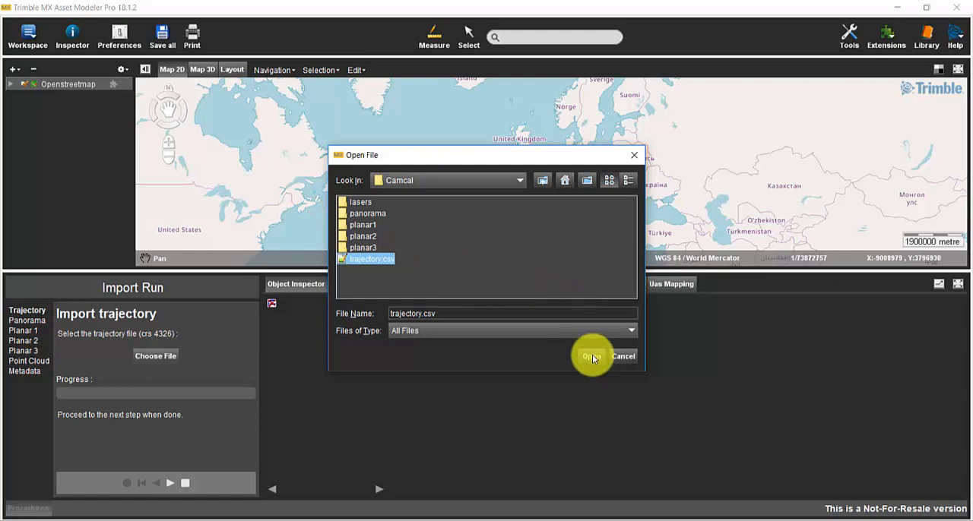
{"action": "left_click", "coordinate": [593, 356]}
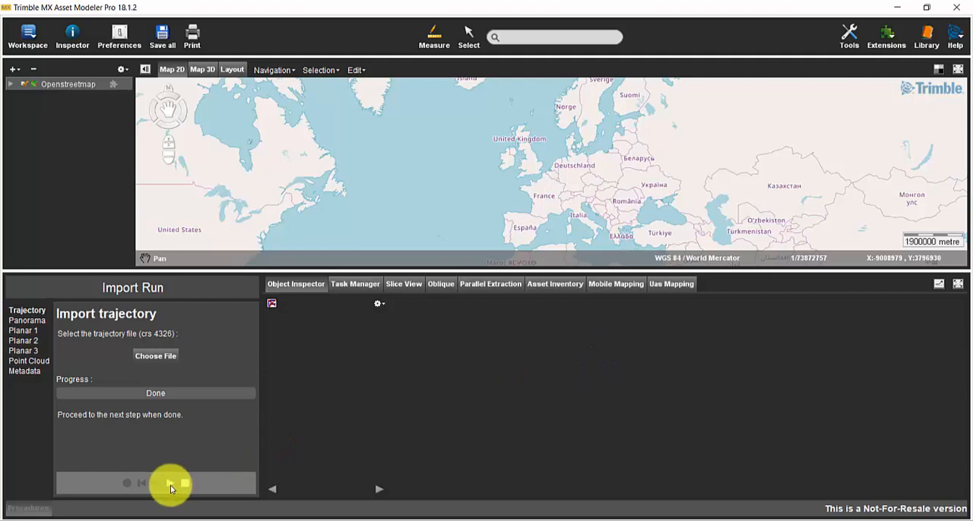
- Import reference.csv from the panorama folder as the panorama camera positions
{"action": "left_click", "coordinate": [170, 483]}
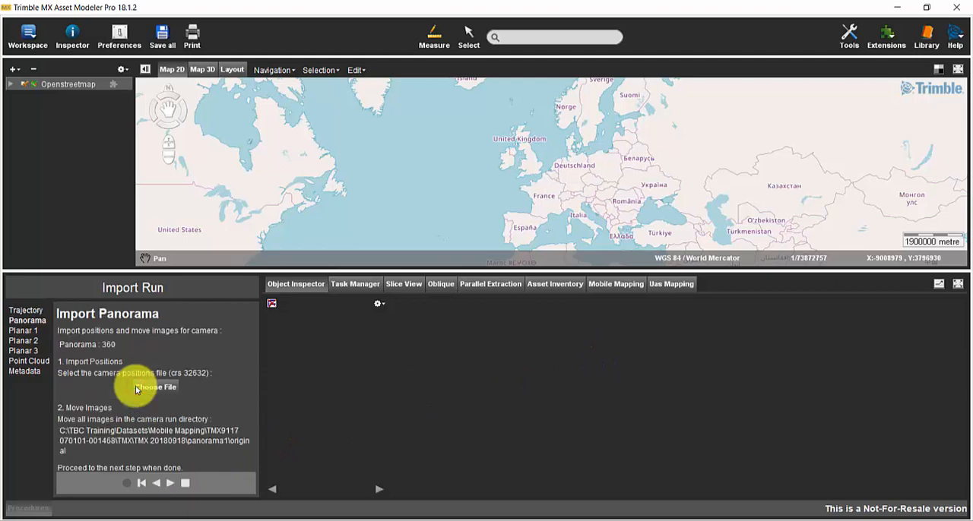
{"action": "mouse_move", "coordinate": [164, 392]}
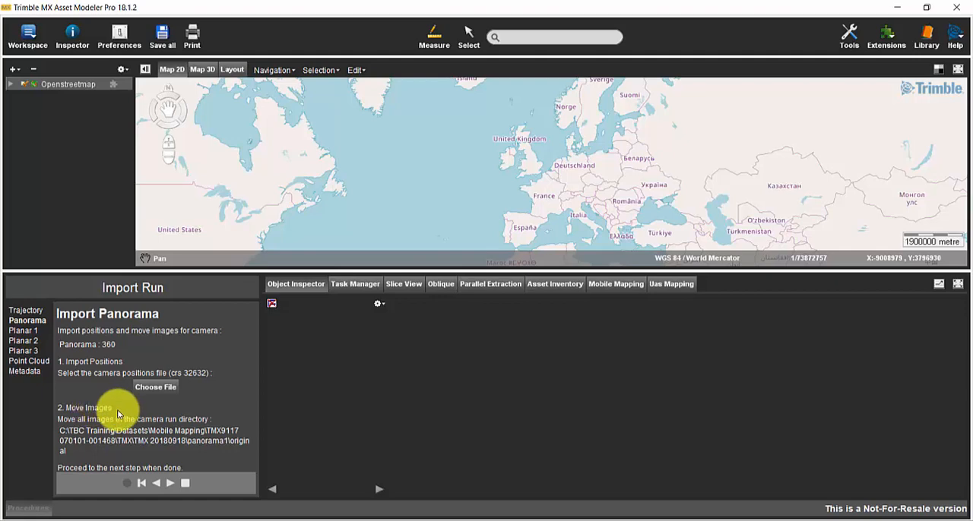
{"action": "mouse_move", "coordinate": [118, 420]}
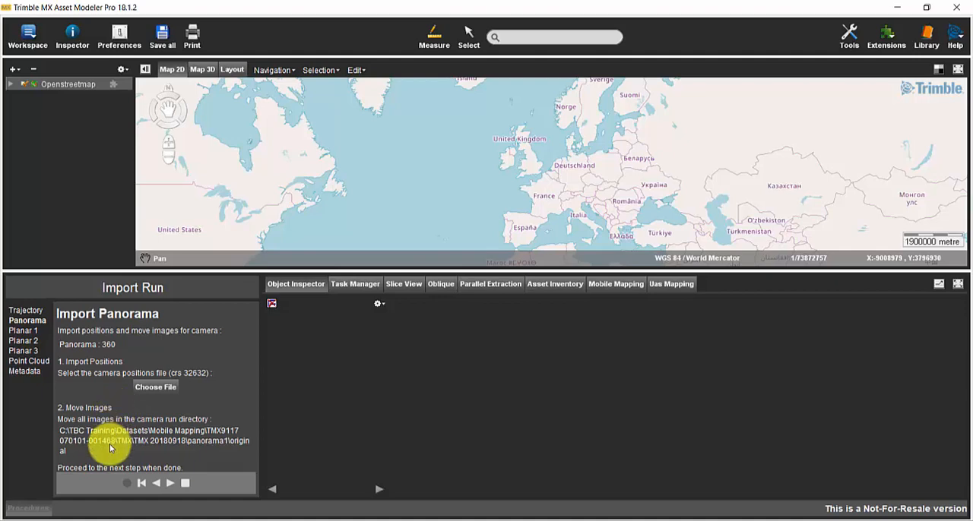
{"action": "mouse_move", "coordinate": [114, 401]}
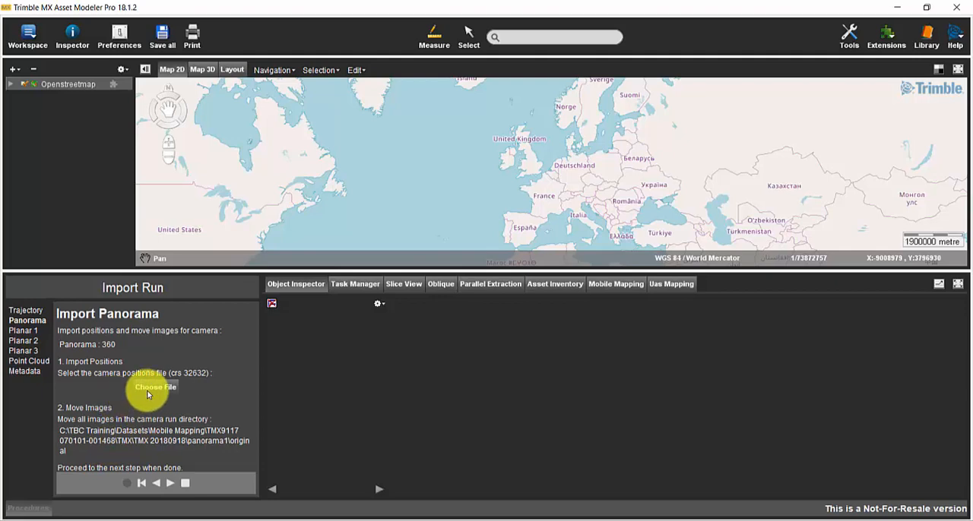
{"action": "left_click", "coordinate": [155, 386]}
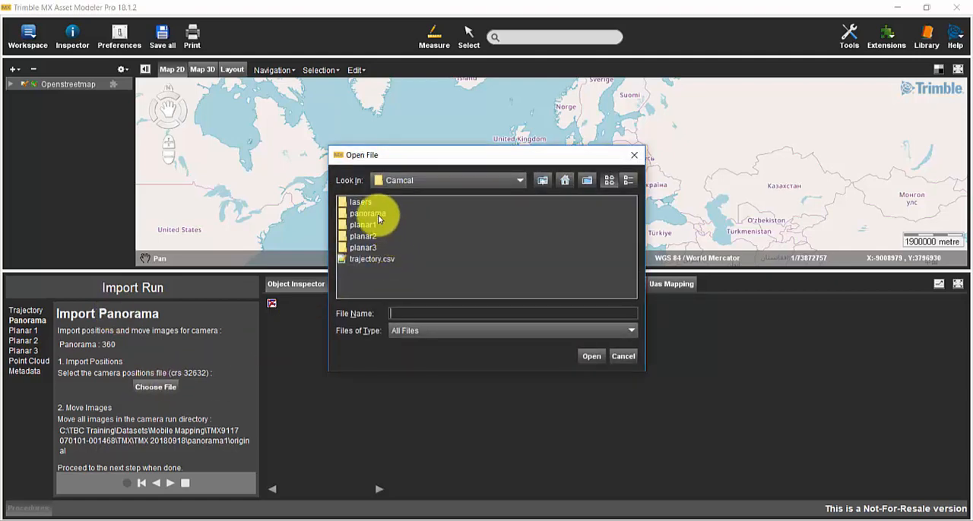
{"action": "left_click", "coordinate": [368, 213]}
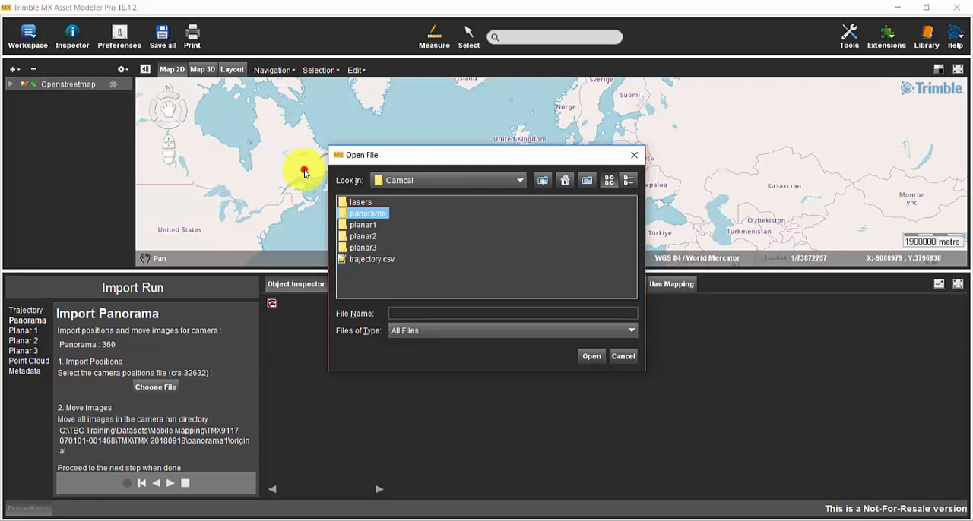
{"action": "double_click", "coordinate": [368, 213]}
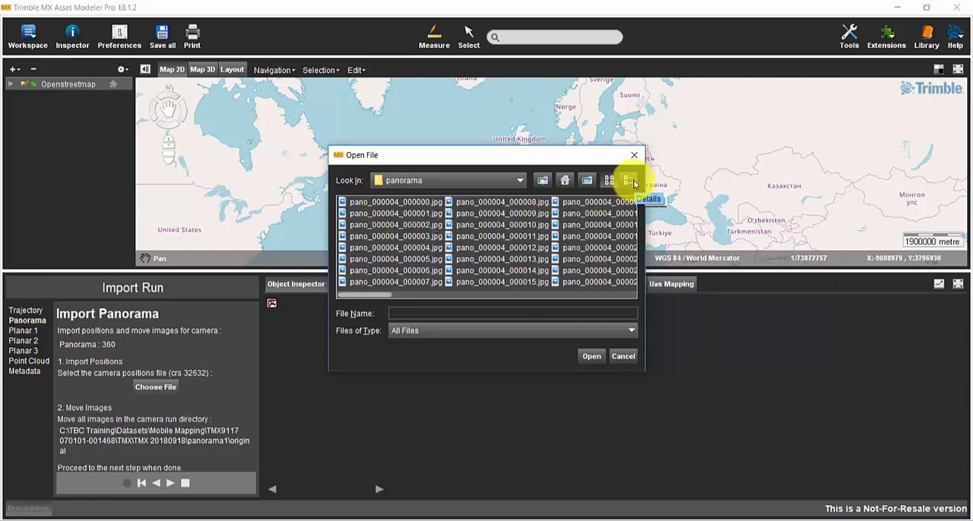
{"action": "left_click", "coordinate": [628, 179]}
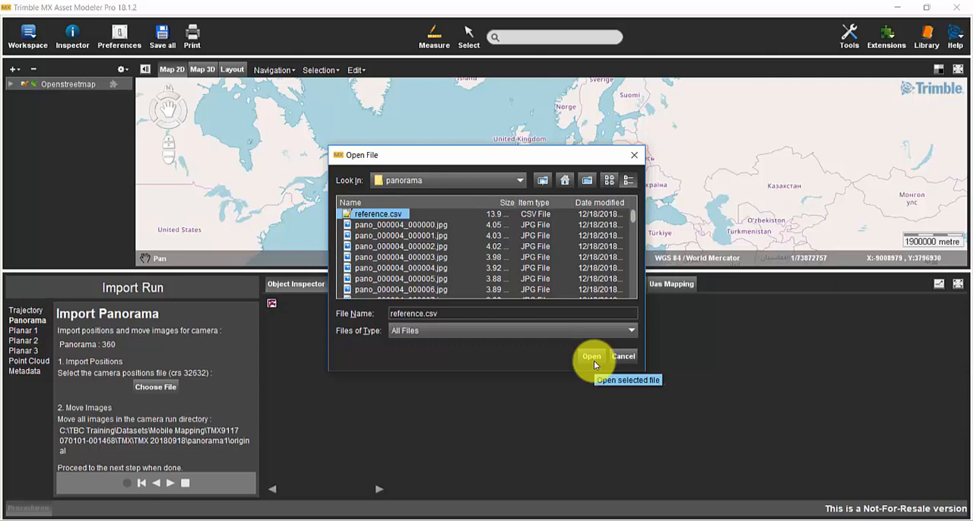
{"action": "left_click", "coordinate": [591, 355]}
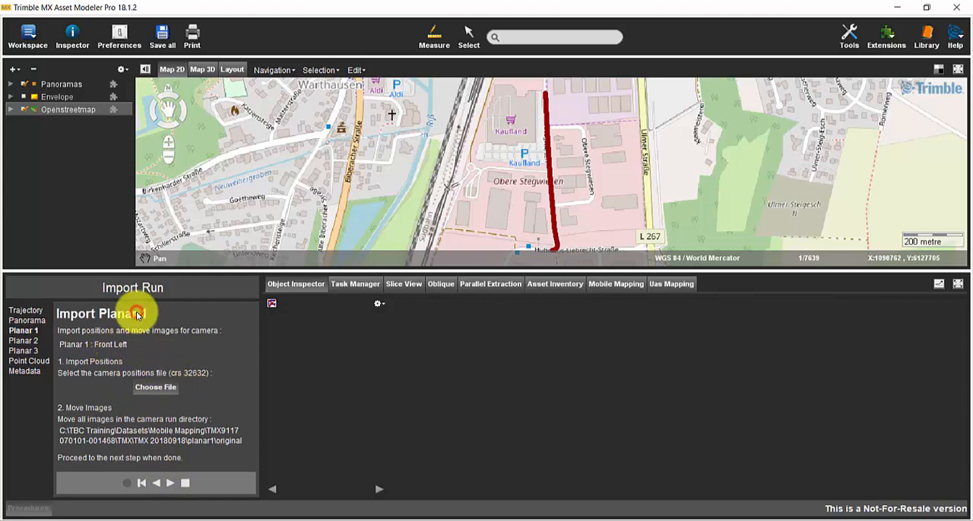
- Import reference.csv from the planar1 folder as the Planar 1 camera positions
{"action": "left_click", "coordinate": [155, 386]}
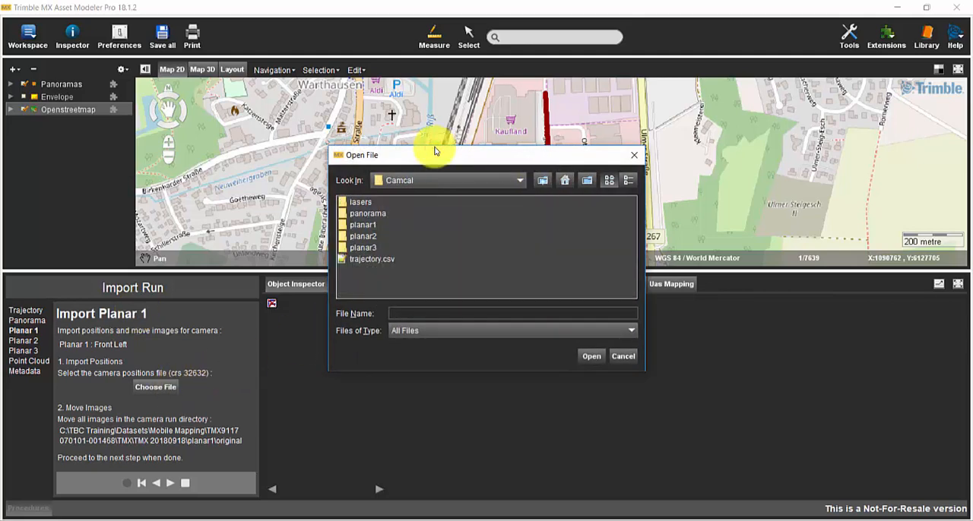
{"action": "left_click", "coordinate": [362, 225]}
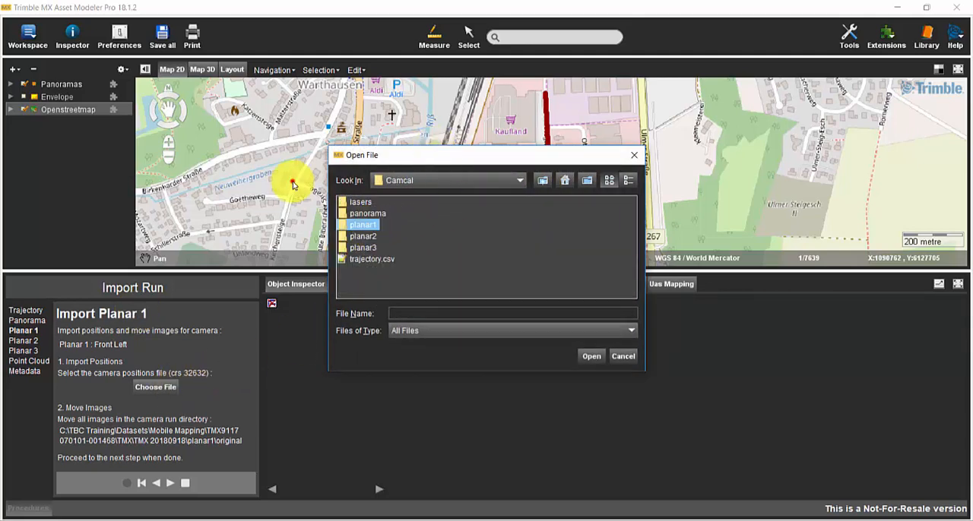
{"action": "double_click", "coordinate": [362, 225]}
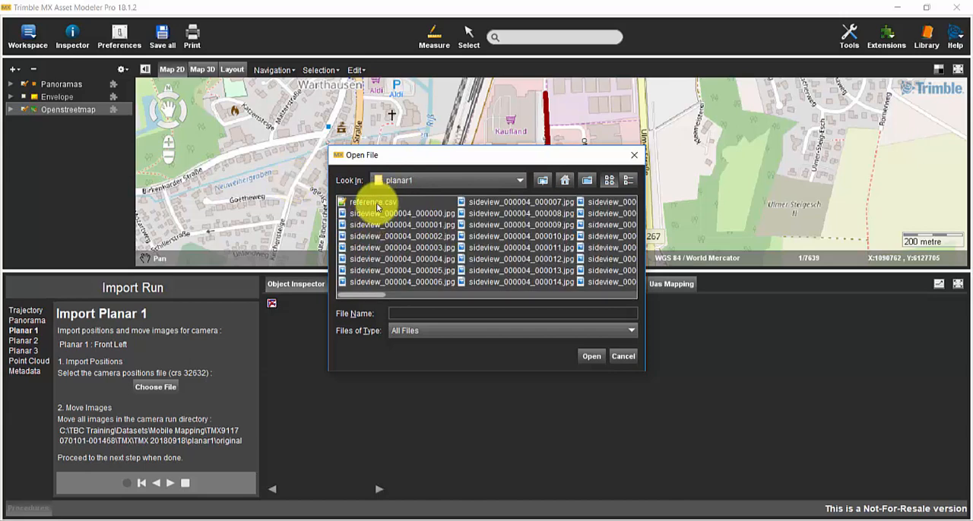
{"action": "left_click", "coordinate": [372, 200]}
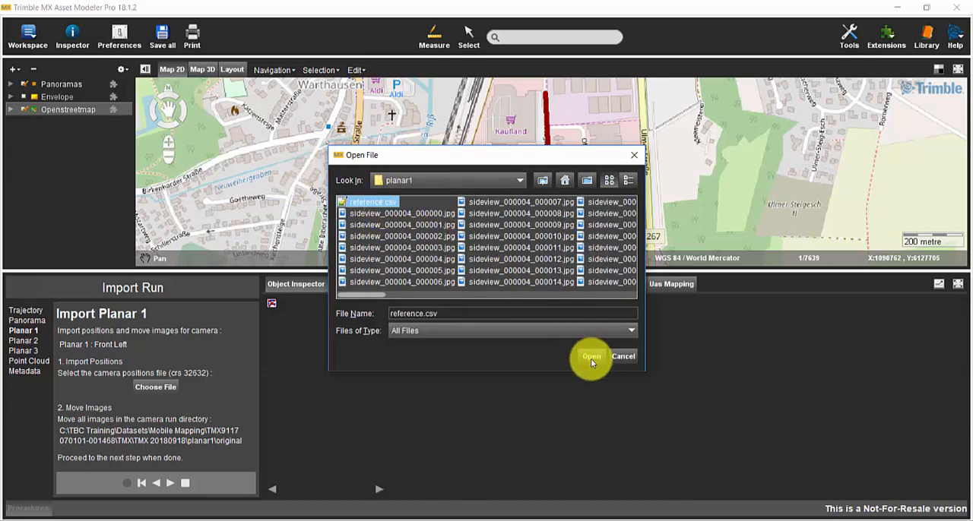
{"action": "left_click", "coordinate": [592, 356]}
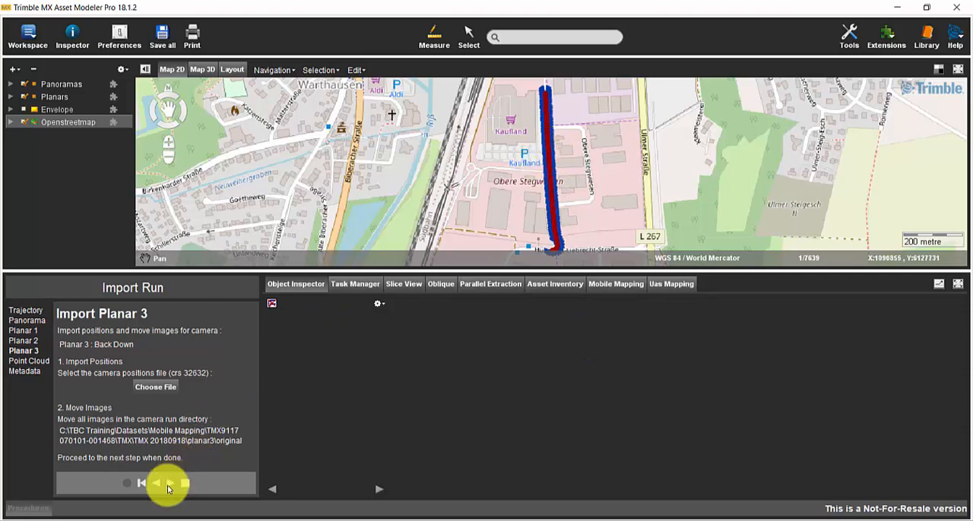
- Reach the point cloud import and start it now instead of delegating to the task manager
{"action": "left_click", "coordinate": [170, 484]}
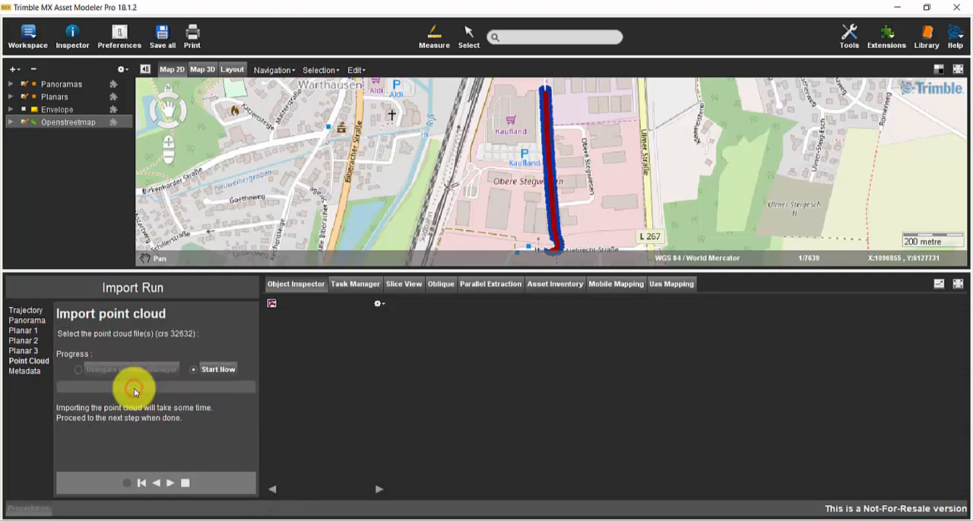
{"action": "mouse_move", "coordinate": [170, 347]}
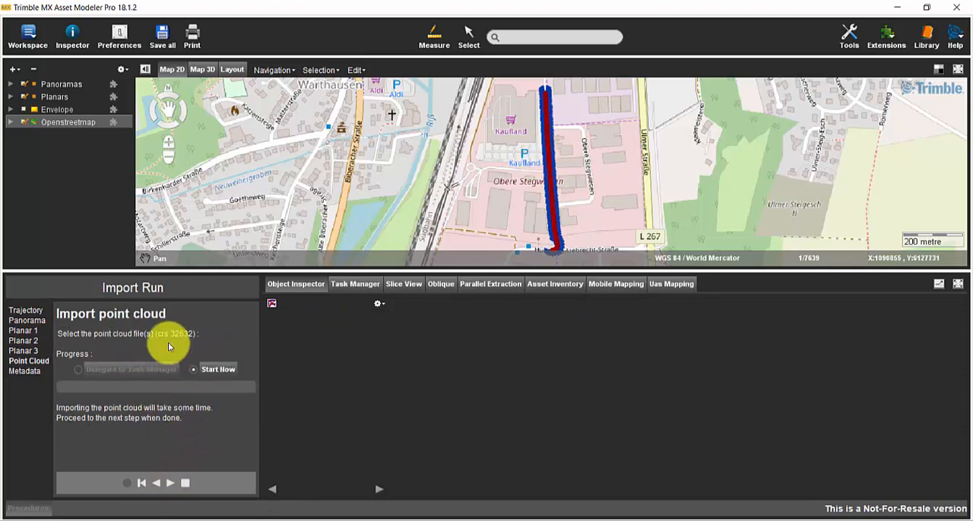
{"action": "mouse_move", "coordinate": [84, 371]}
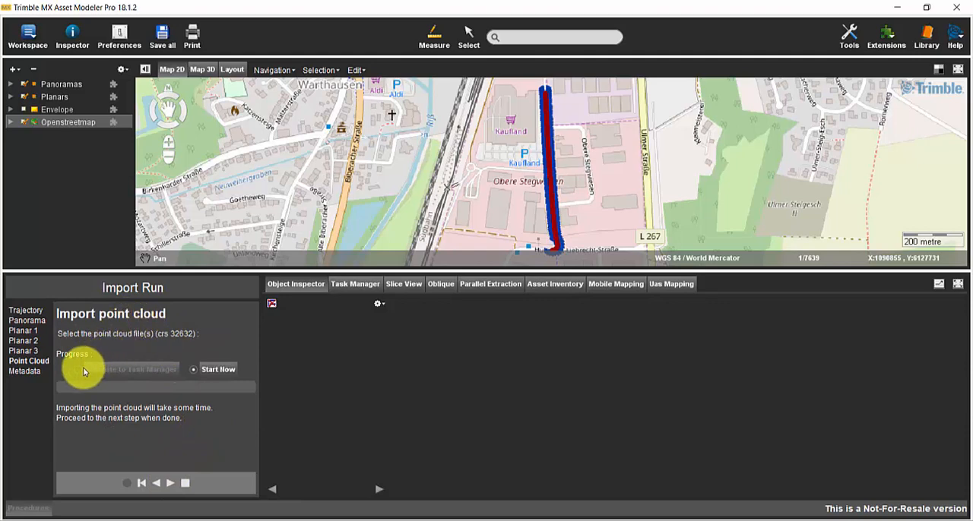
{"action": "left_click", "coordinate": [79, 369]}
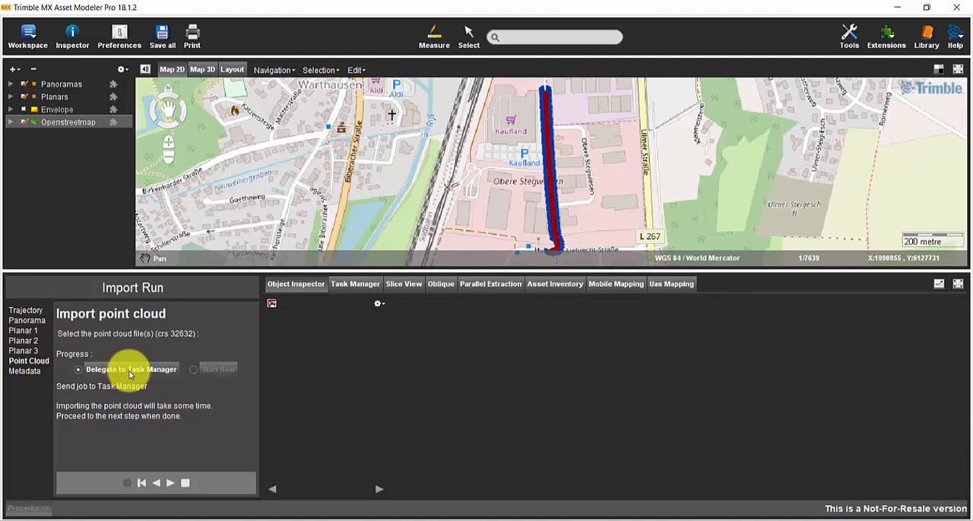
{"action": "left_click", "coordinate": [195, 369]}
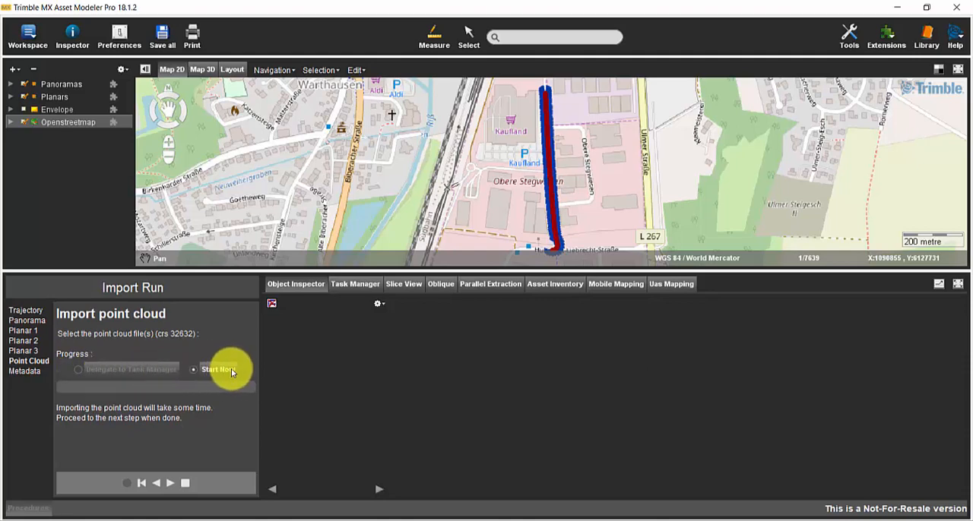
{"action": "left_click", "coordinate": [219, 371]}
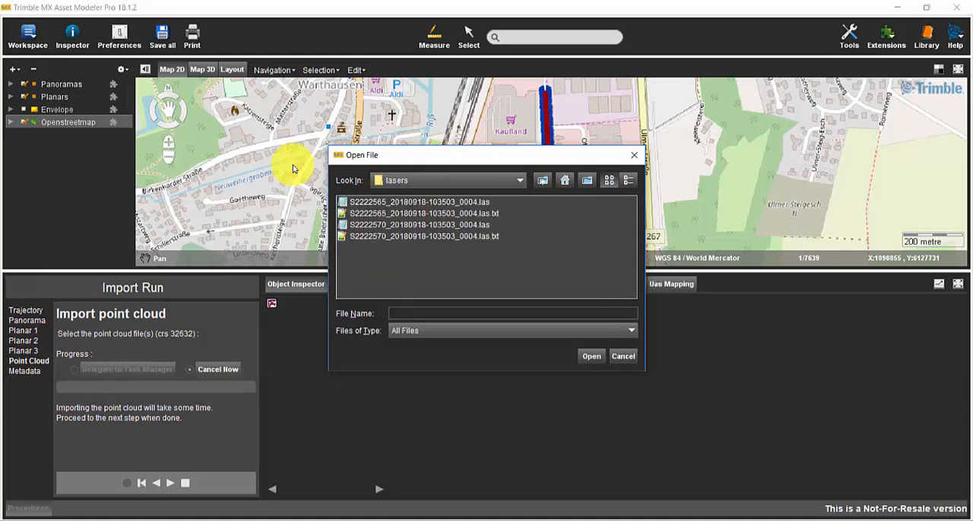
- Select the LAS files in the lasers folder and start the point cloud import
{"action": "left_click", "coordinate": [423, 201]}
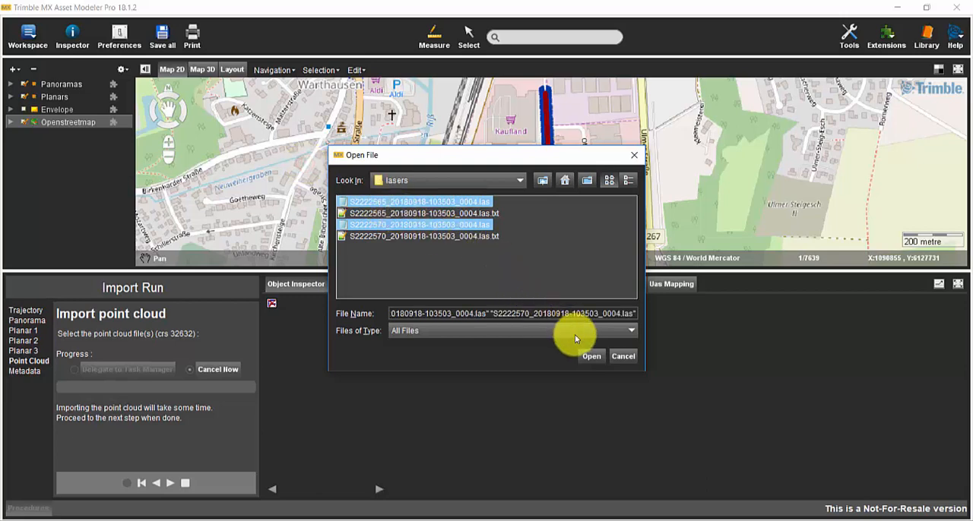
{"action": "left_click", "coordinate": [591, 355]}
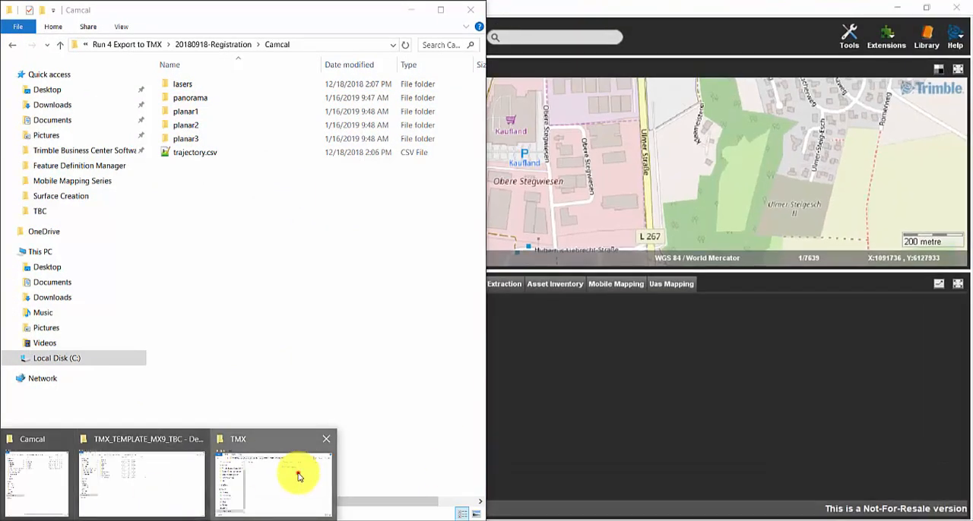
- Snap the TMX run window beside the Camcal window and show panorama1's empty original folder
{"action": "left_click", "coordinate": [274, 479]}
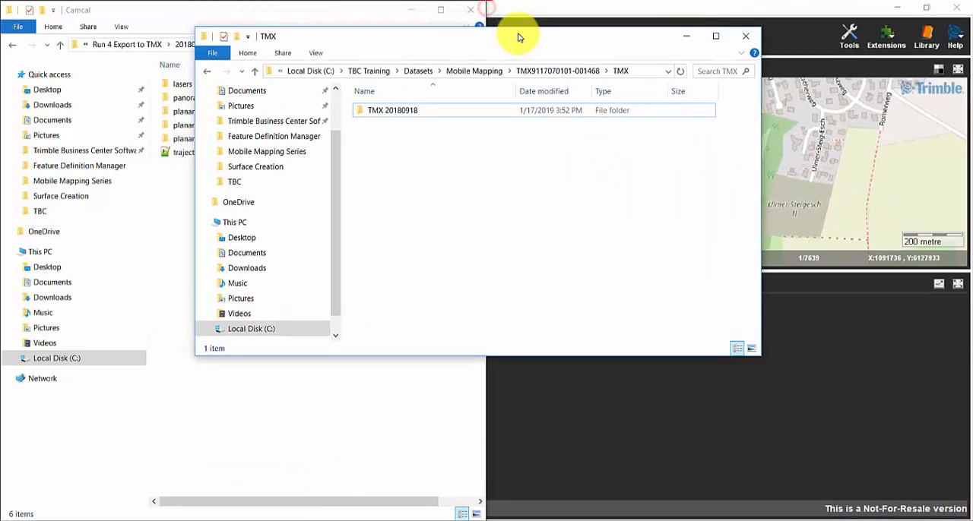
{"action": "left_click", "coordinate": [392, 110]}
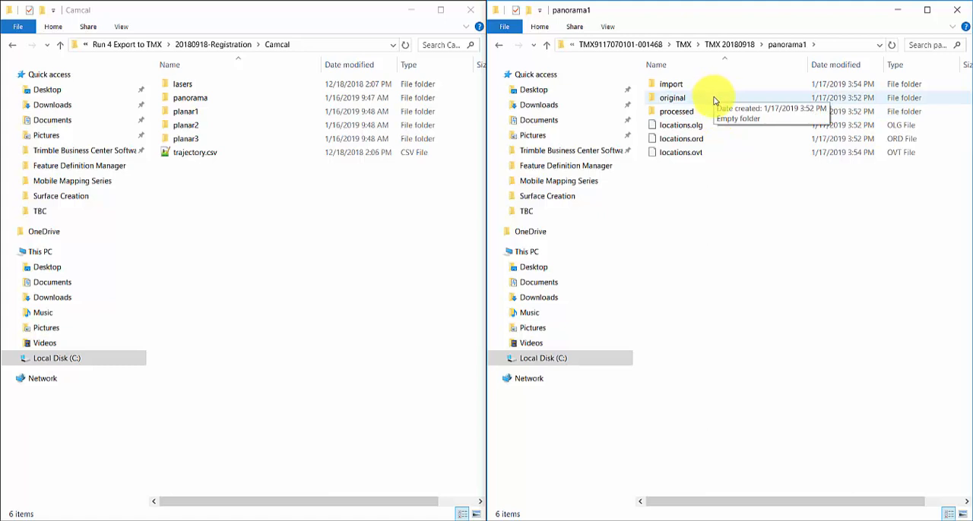
{"action": "double_click", "coordinate": [672, 97]}
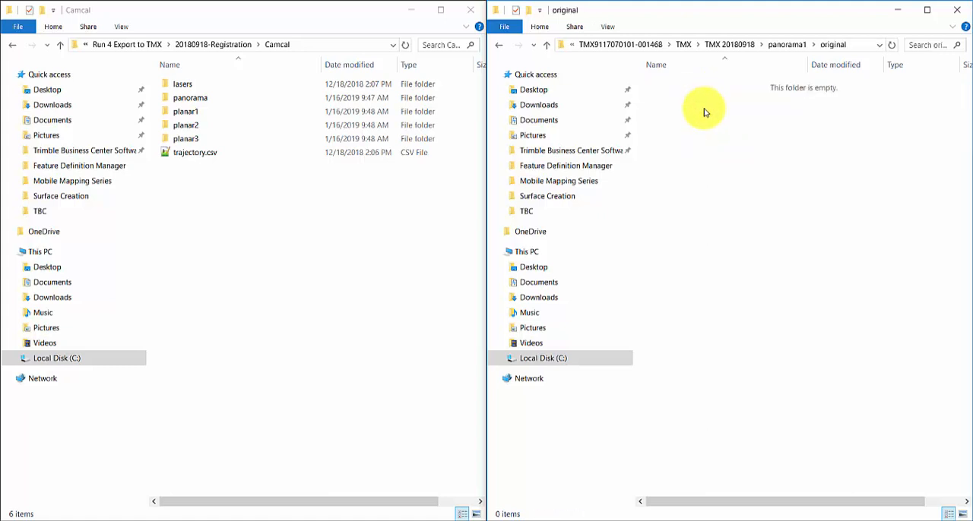
{"action": "left_click", "coordinate": [190, 97]}
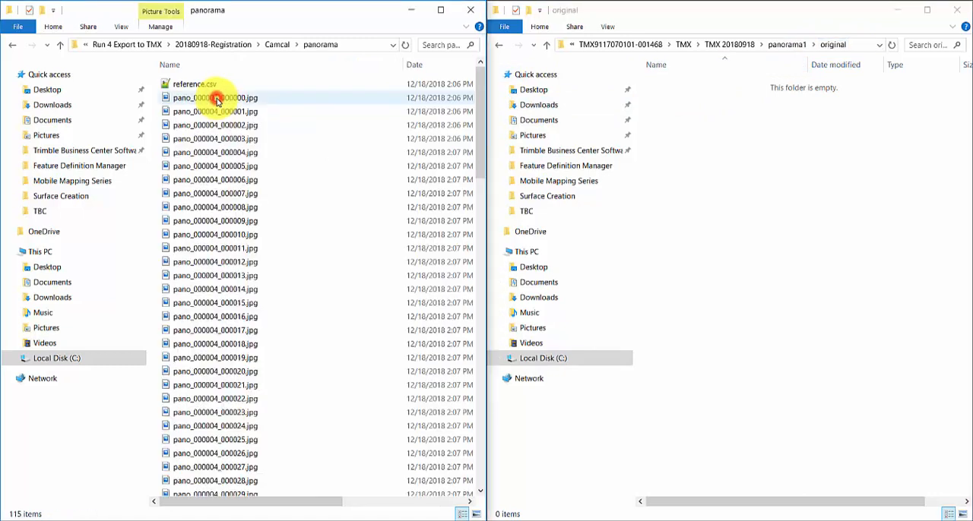
- Cut all 115 panorama images and reference.csv and paste them into panorama1's original folder
{"action": "key", "text": "ctrl+a"}
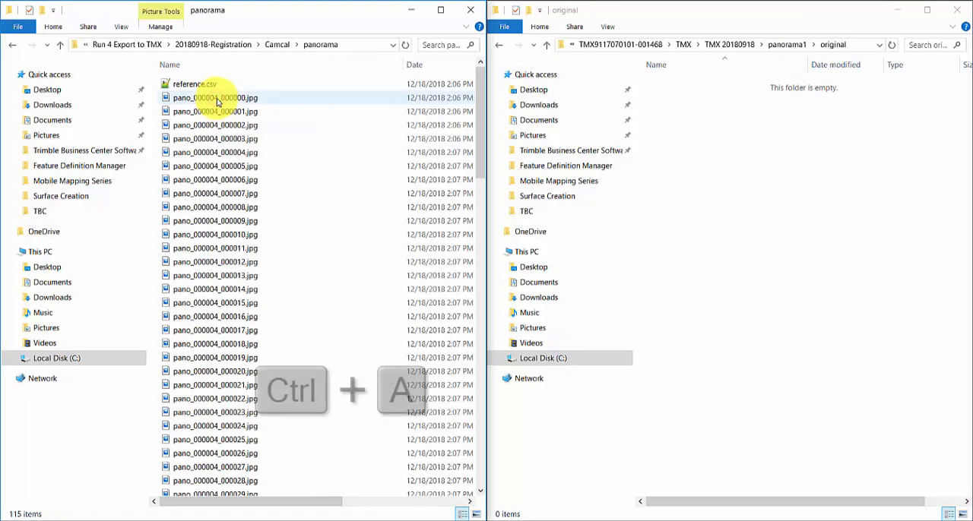
{"action": "key", "text": "ctrl+a"}
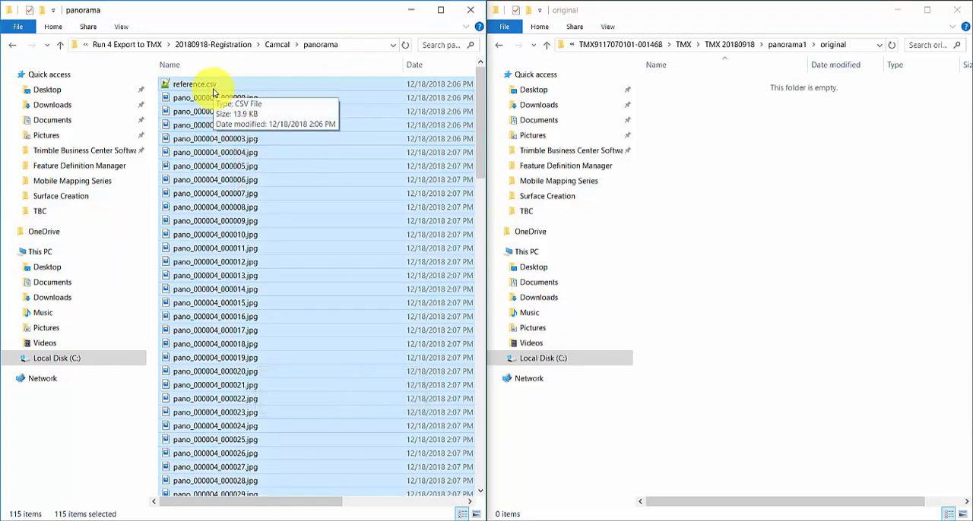
{"action": "key", "text": "ctrl+x"}
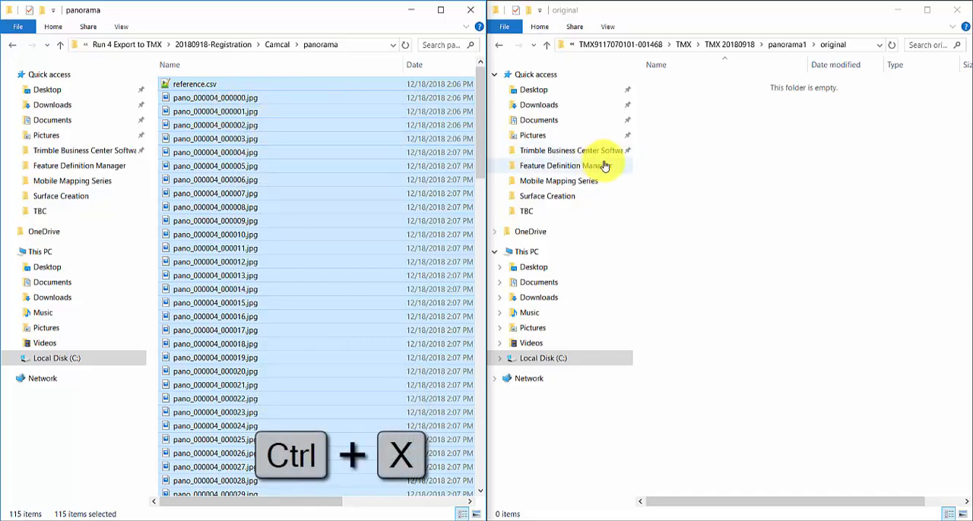
{"action": "mouse_move", "coordinate": [727, 189]}
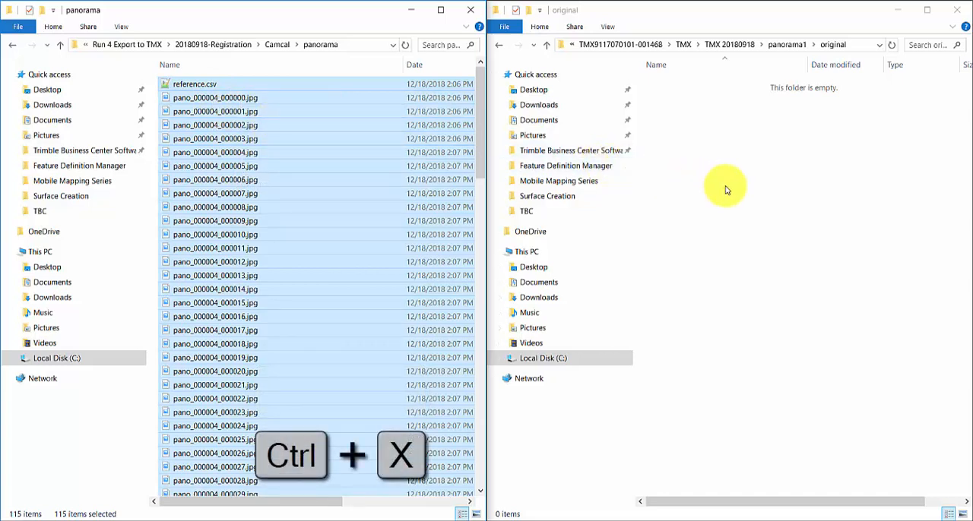
{"action": "key", "text": "ctrl+v"}
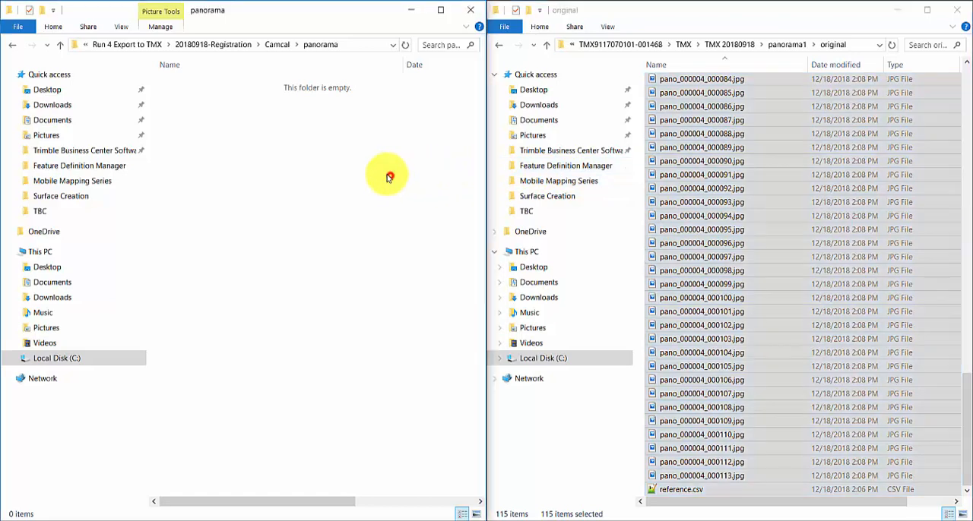
{"action": "left_click", "coordinate": [277, 44]}
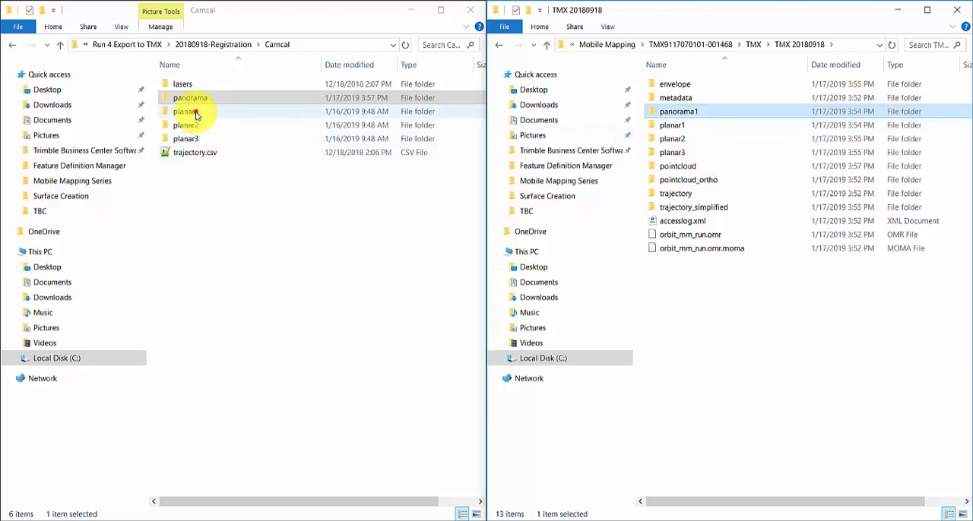
- Move the Camcal planar1 images into the TMX run's planar1 original folder
{"action": "double_click", "coordinate": [185, 124]}
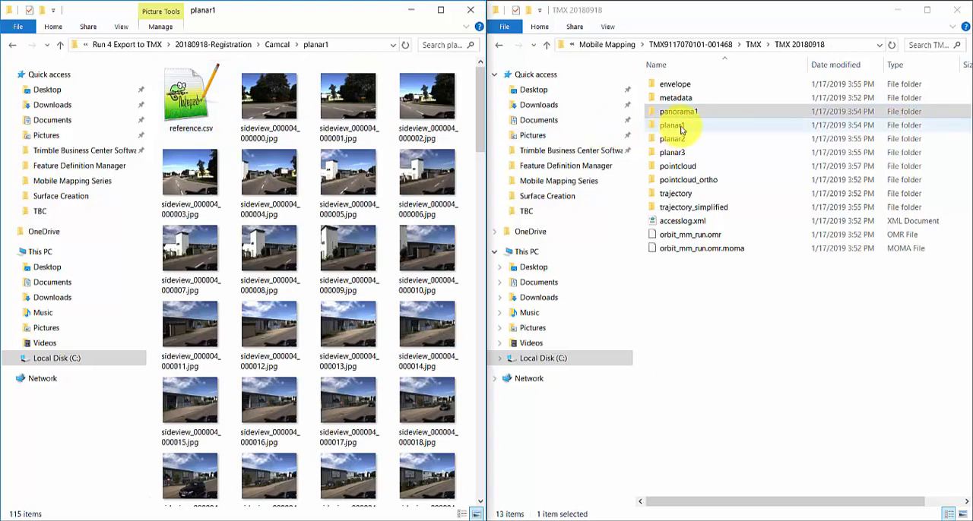
{"action": "double_click", "coordinate": [671, 125]}
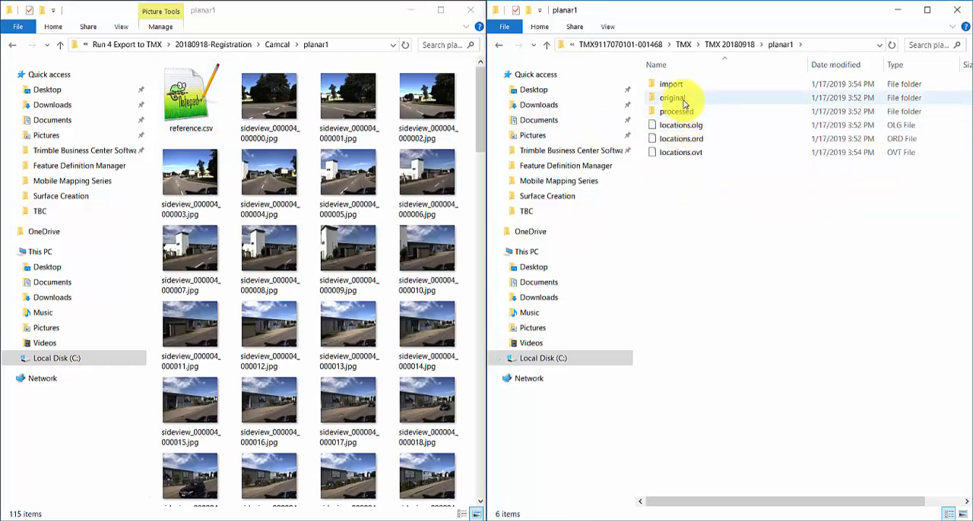
{"action": "double_click", "coordinate": [672, 97]}
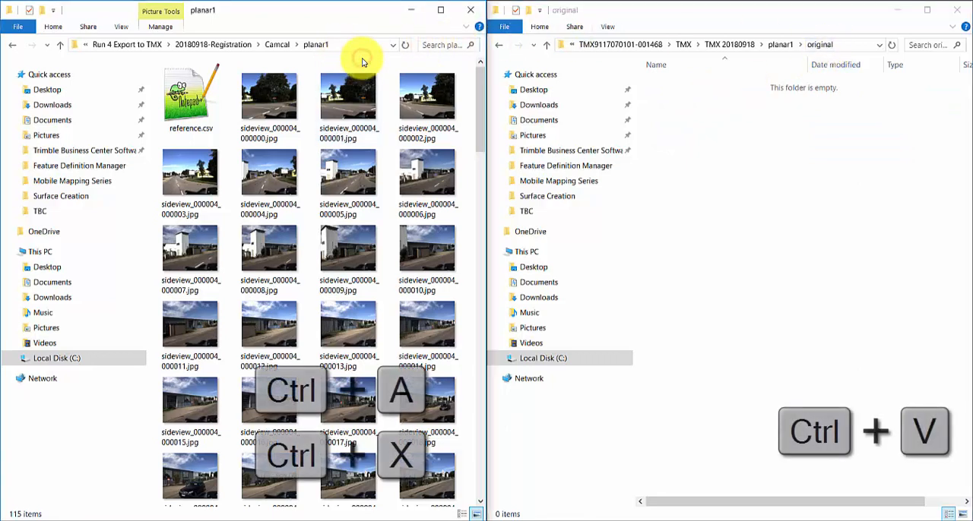
{"action": "key", "text": "ctrl+a"}
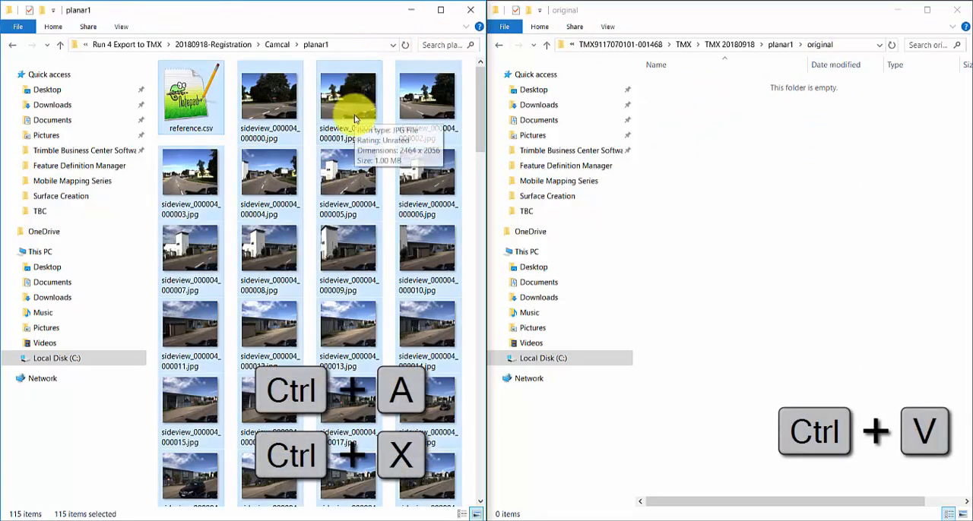
{"action": "key", "text": "ctrl+v"}
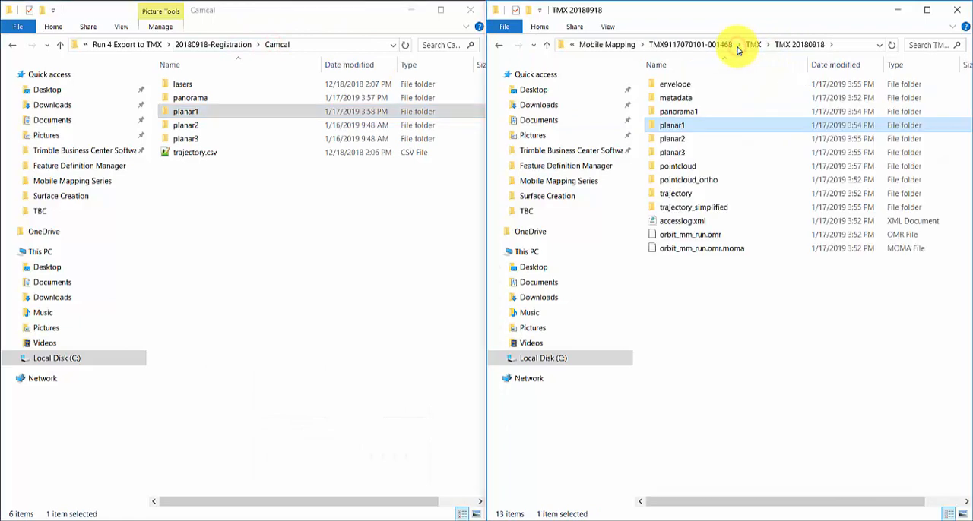
- Move the planar2 and planar3 images into their matching TMX original folders
{"action": "double_click", "coordinate": [186, 125]}
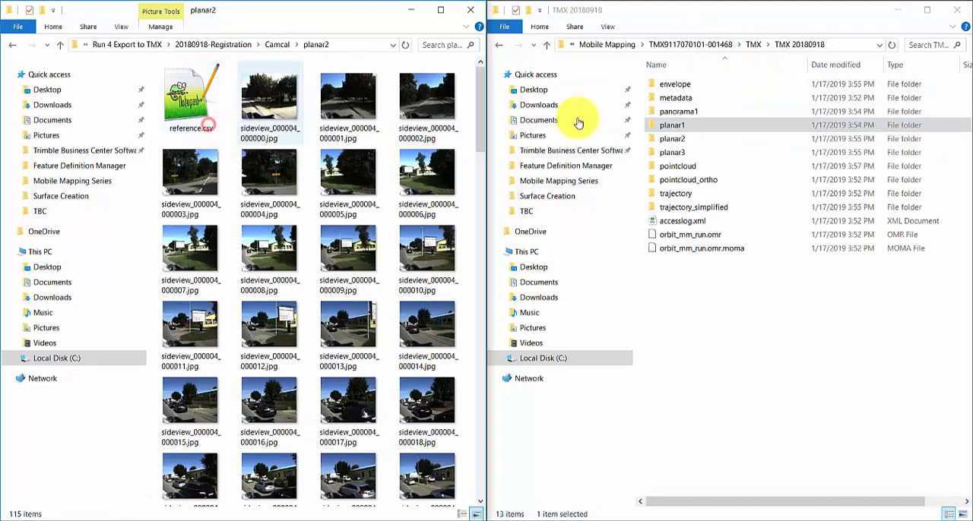
{"action": "double_click", "coordinate": [672, 125]}
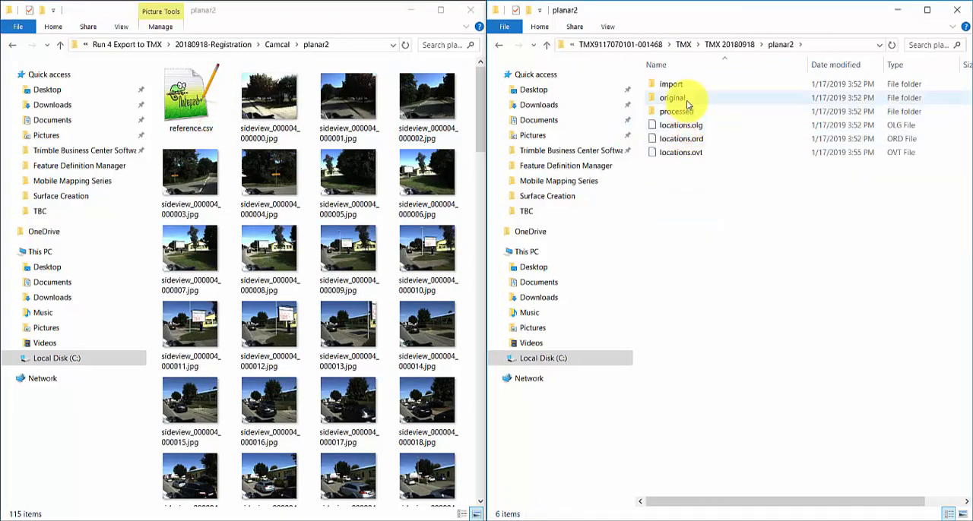
{"action": "double_click", "coordinate": [672, 97]}
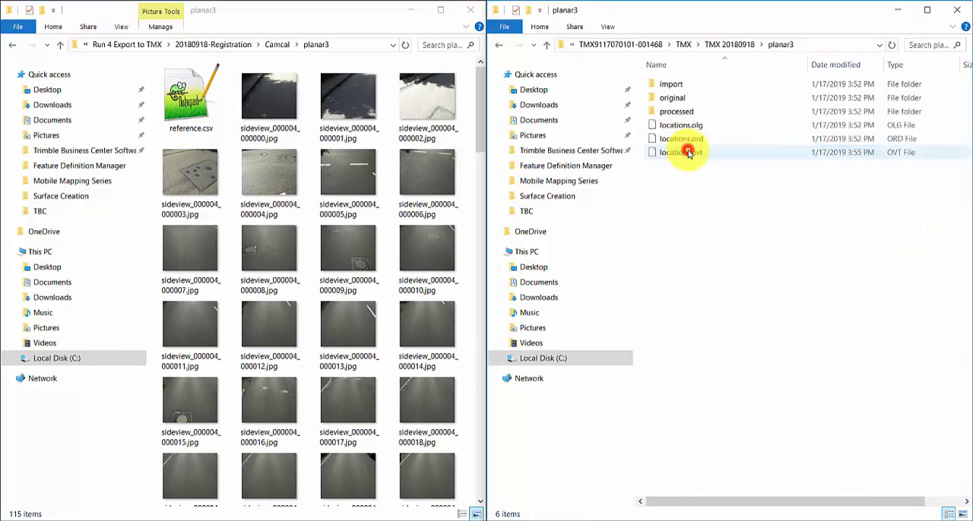
{"action": "double_click", "coordinate": [672, 97]}
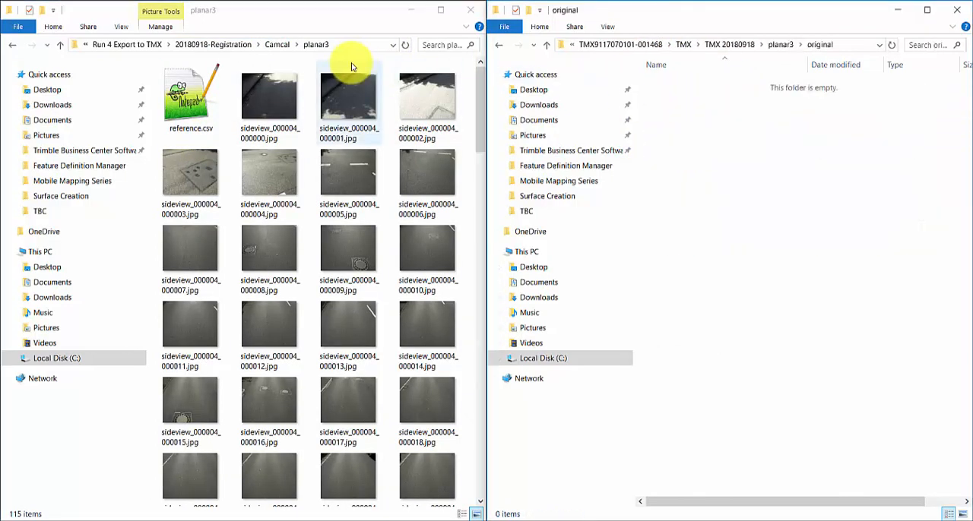
{"action": "key", "text": "ctrl+a"}
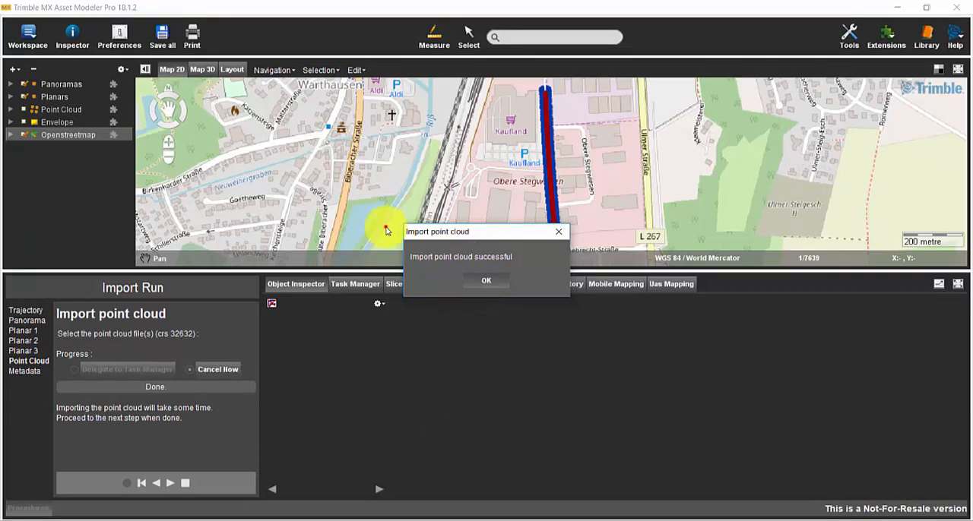
- Acknowledge the 'Import point cloud successful' message and finish the Import Run procedure
{"action": "left_click", "coordinate": [486, 280]}
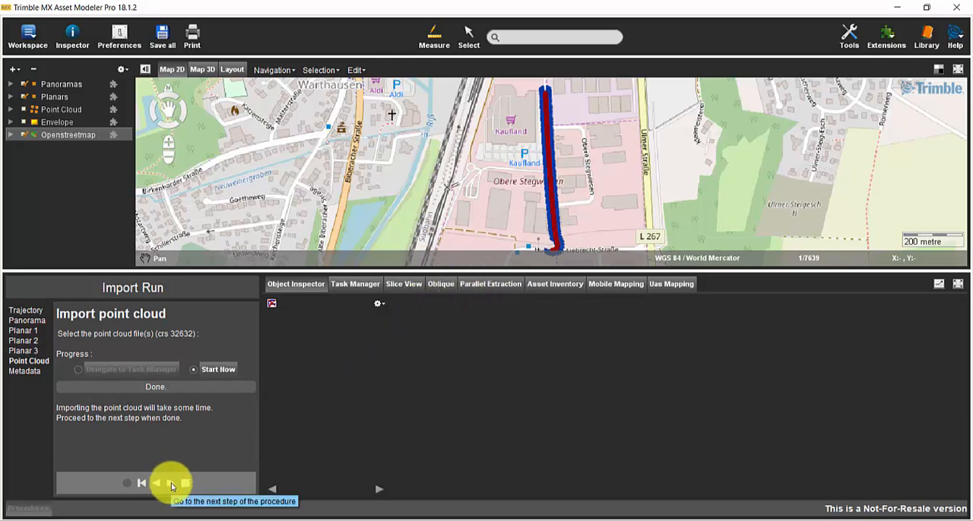
{"action": "left_click", "coordinate": [171, 483]}
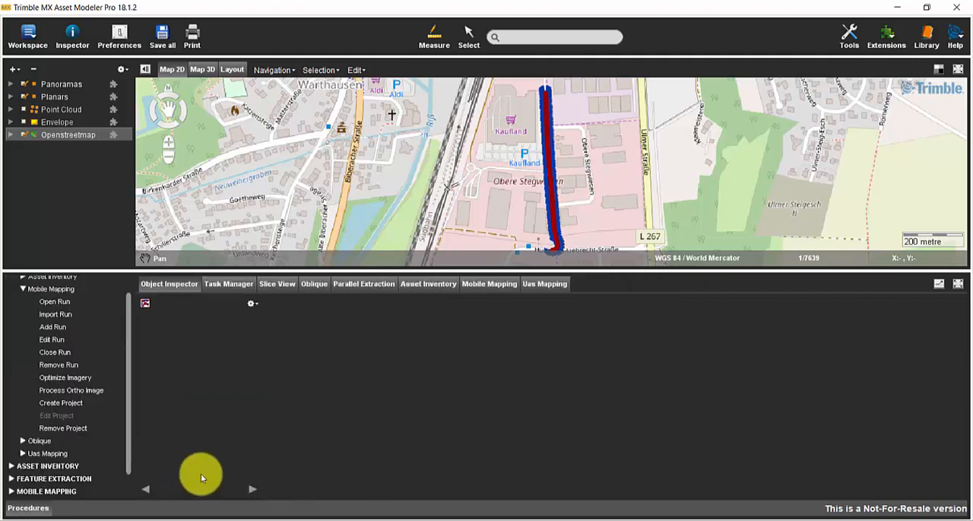
{"action": "mouse_move", "coordinate": [341, 410]}
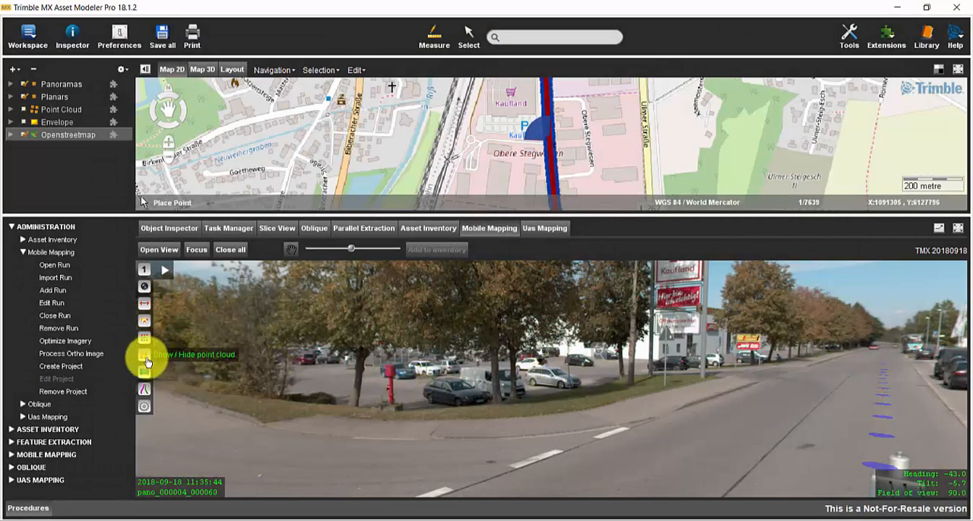
- Show the imported point cloud in colour over the street-level panorama image
{"action": "left_click", "coordinate": [144, 356]}
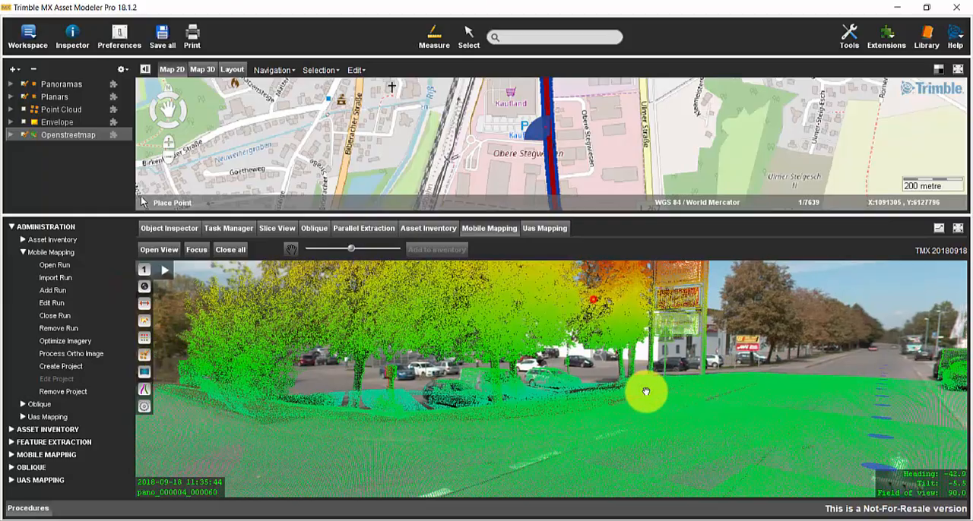